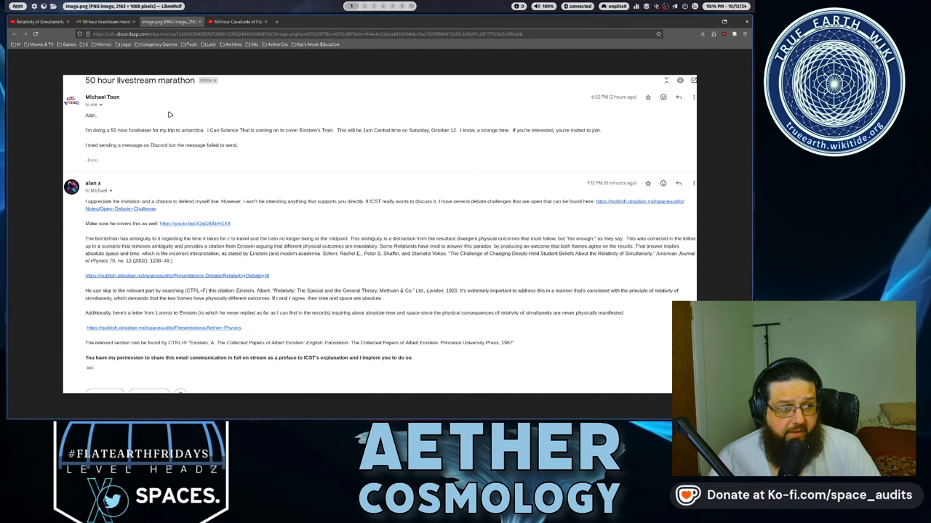
mouse_move(212, 109)
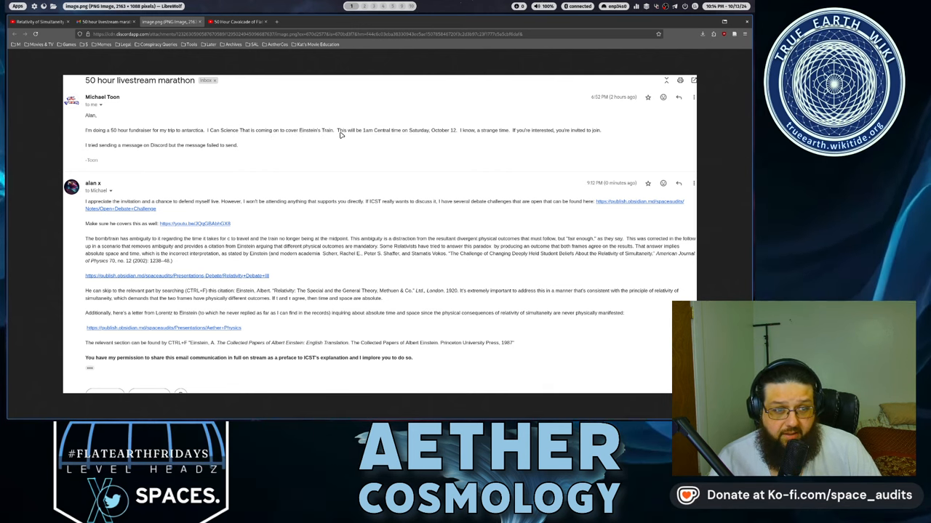
mouse_move(442, 134)
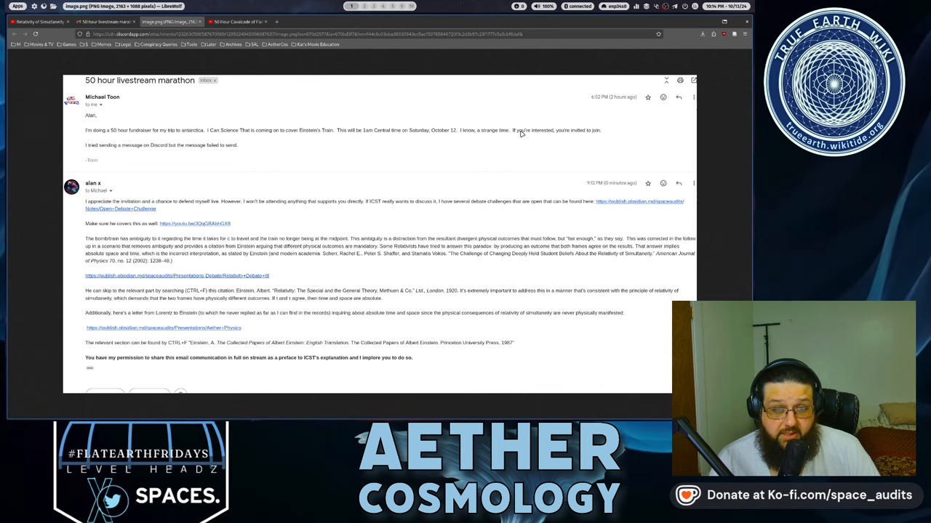
mouse_move(521, 103)
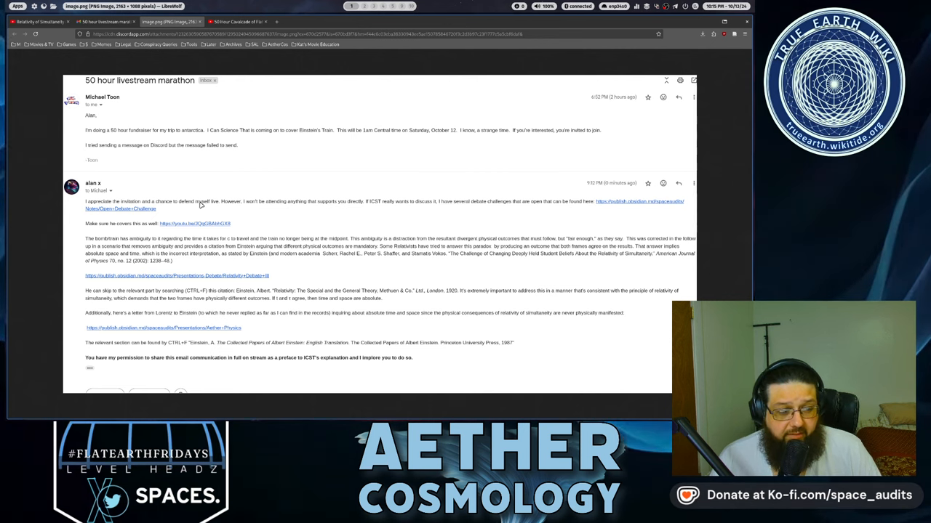
mouse_move(298, 203)
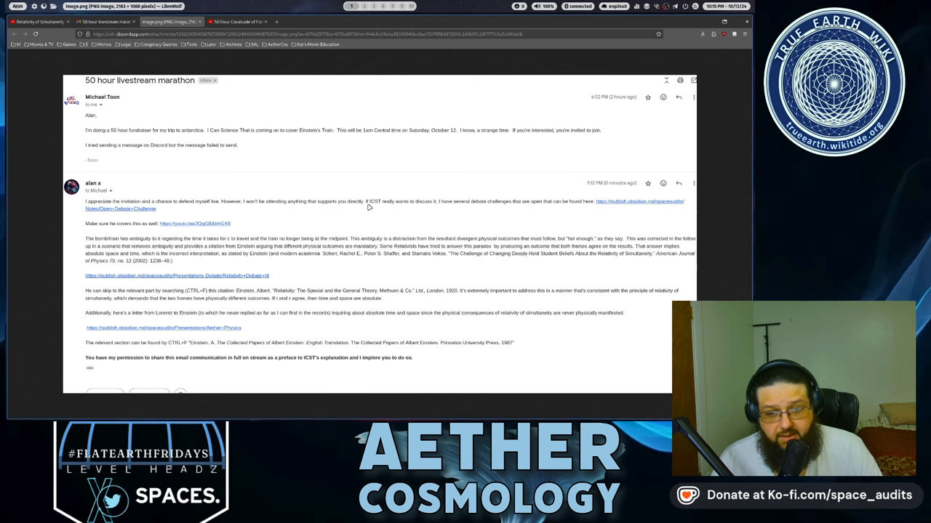
mouse_move(444, 199)
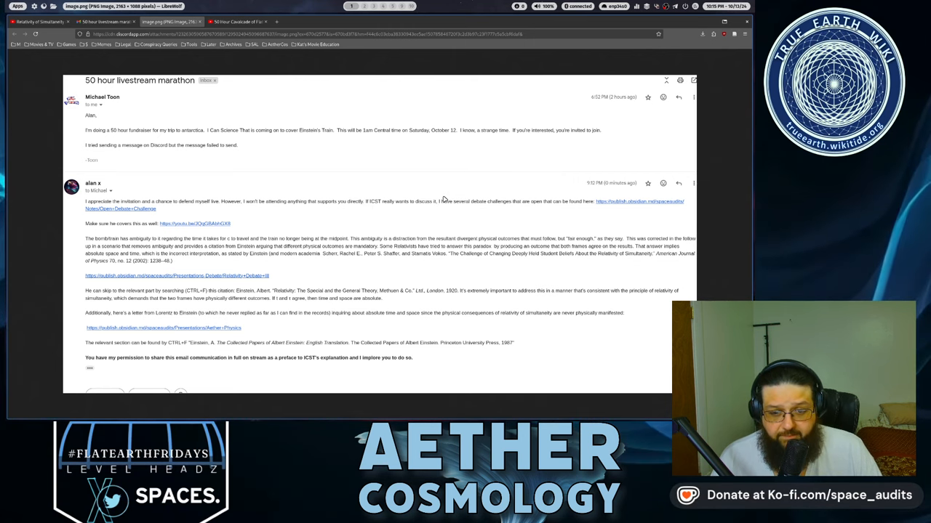
mouse_move(580, 202)
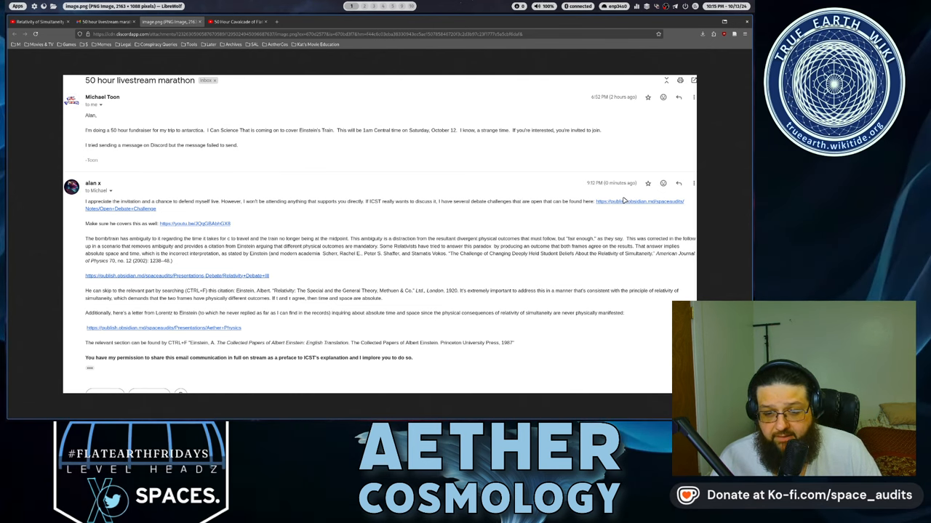
mouse_move(93, 229)
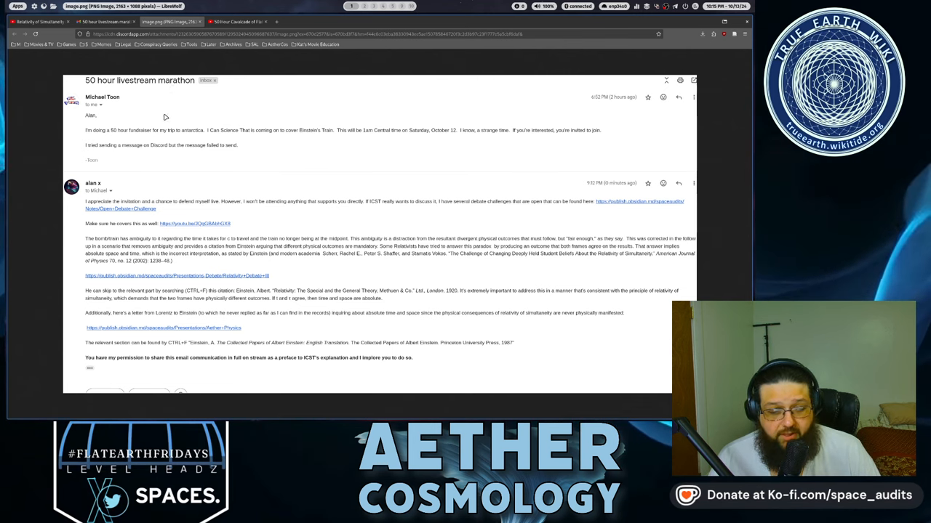
mouse_move(198, 215)
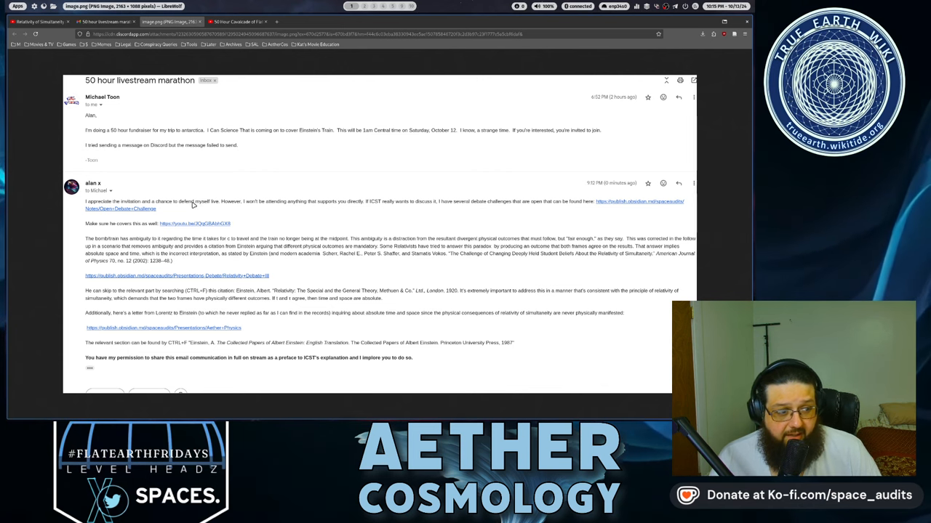
mouse_move(179, 189)
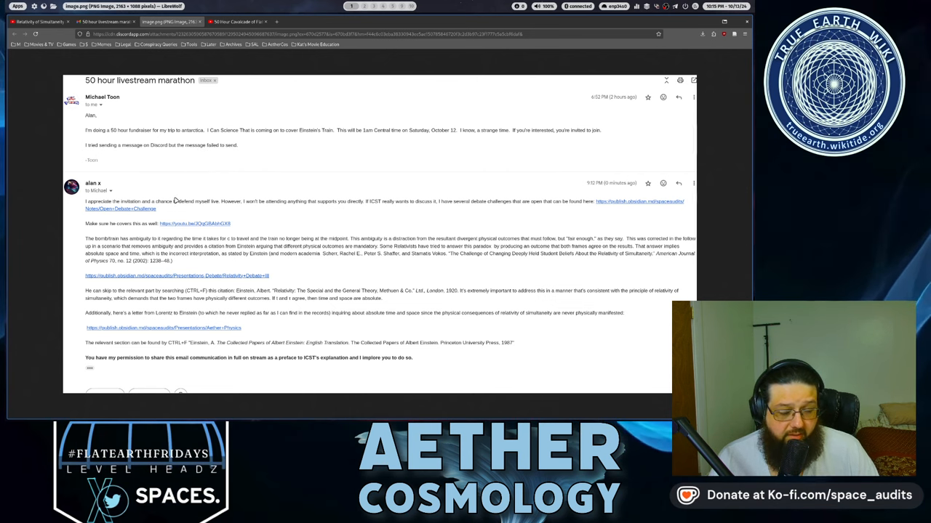
mouse_move(231, 222)
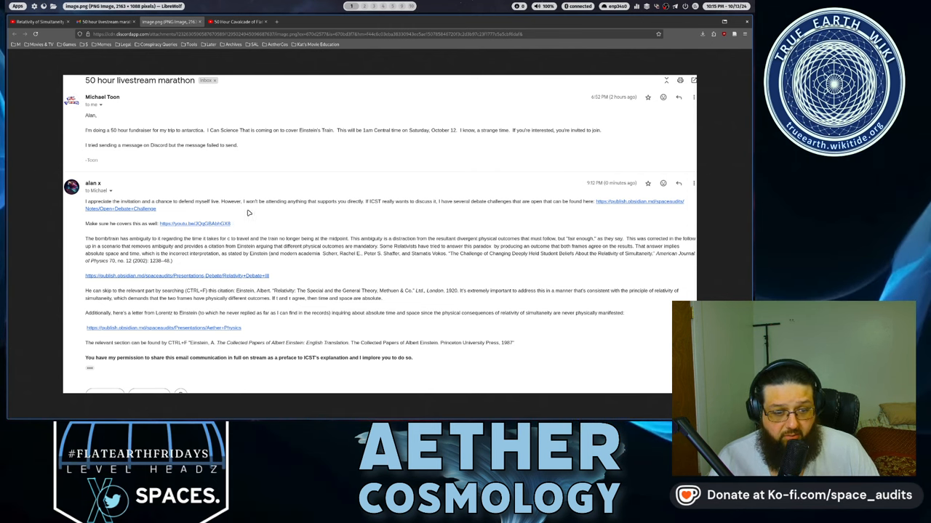
mouse_move(105, 242)
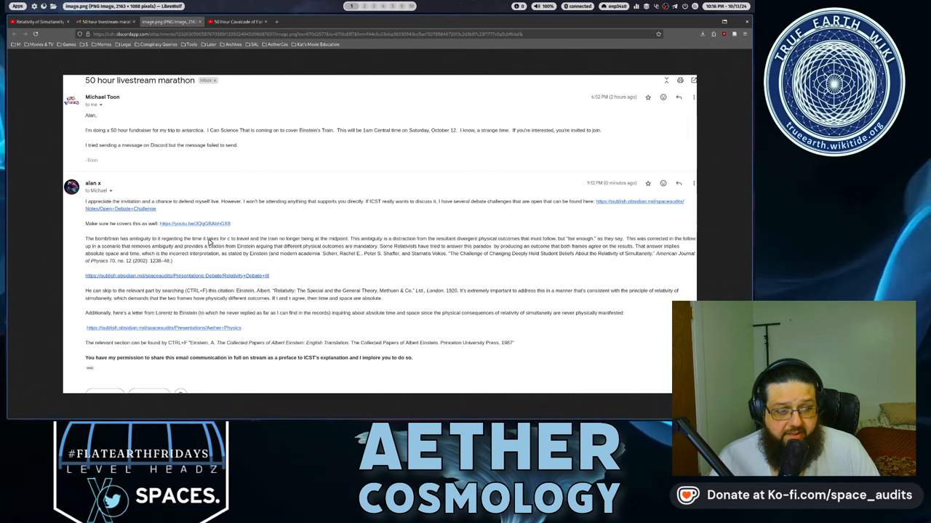
mouse_move(277, 236)
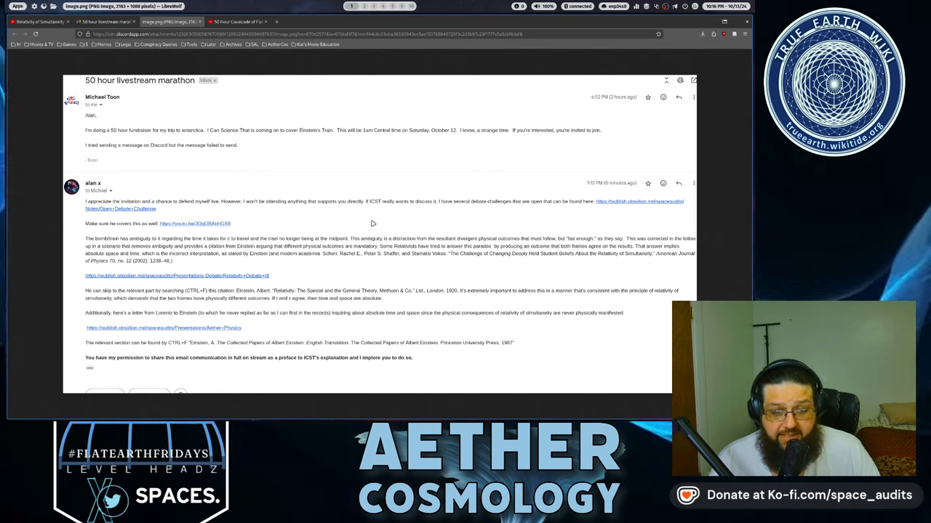
mouse_move(392, 223)
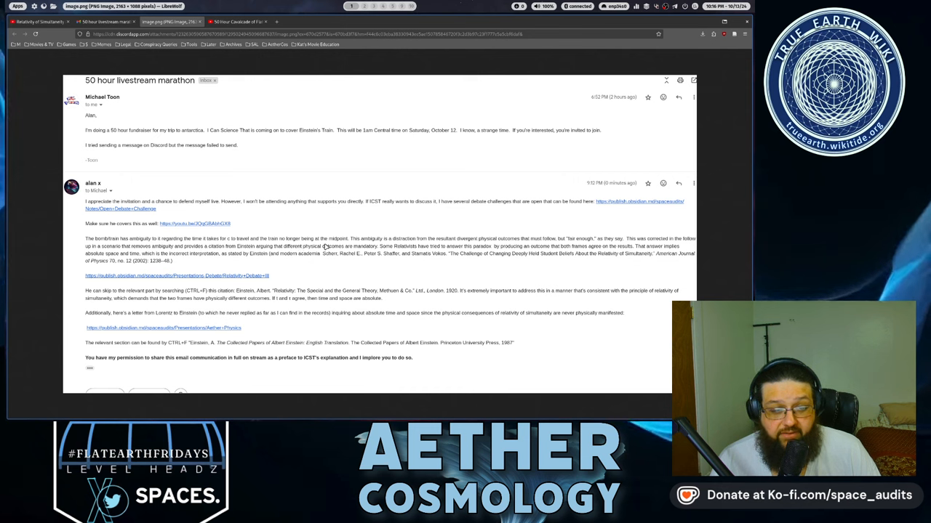
mouse_move(367, 249)
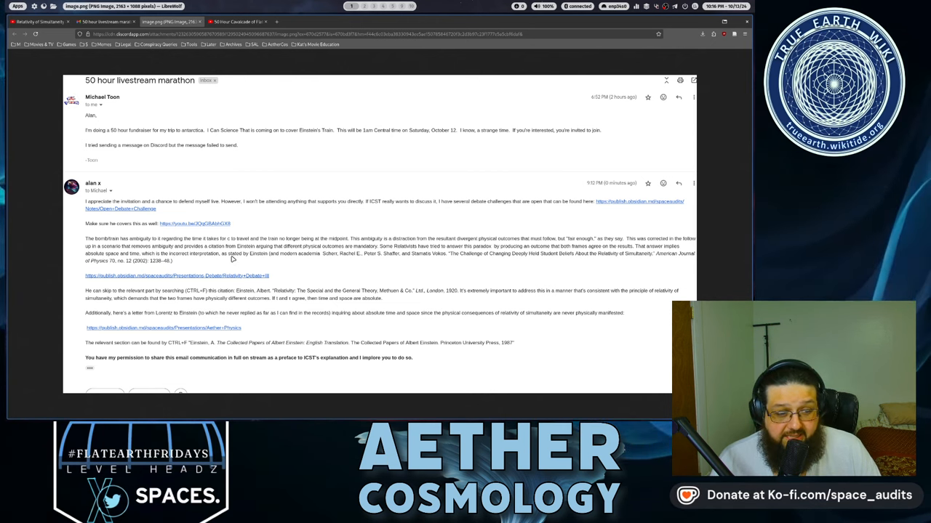
mouse_move(356, 249)
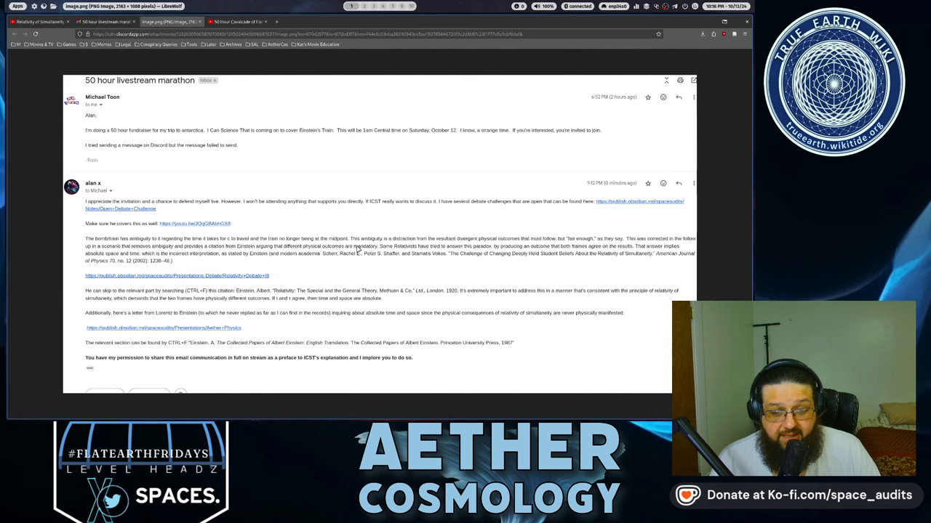
mouse_move(340, 263)
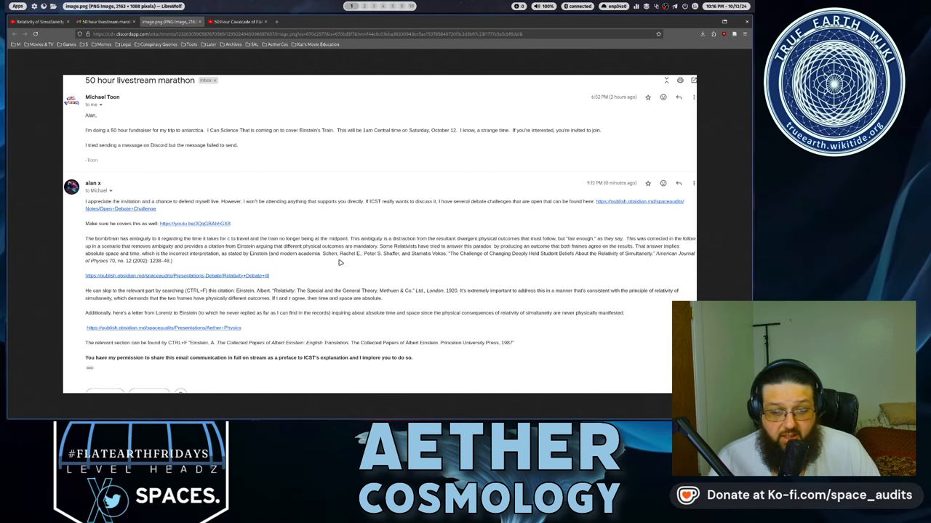
mouse_move(455, 255)
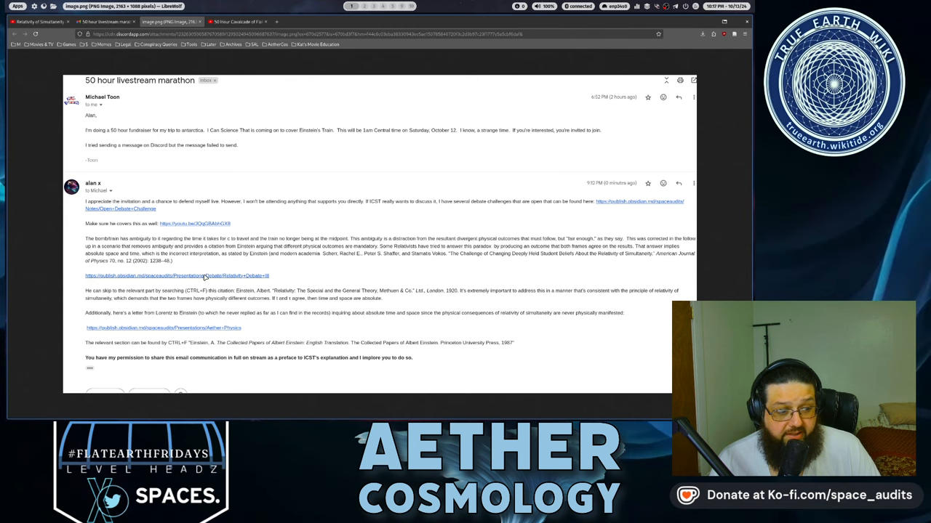
mouse_move(275, 260)
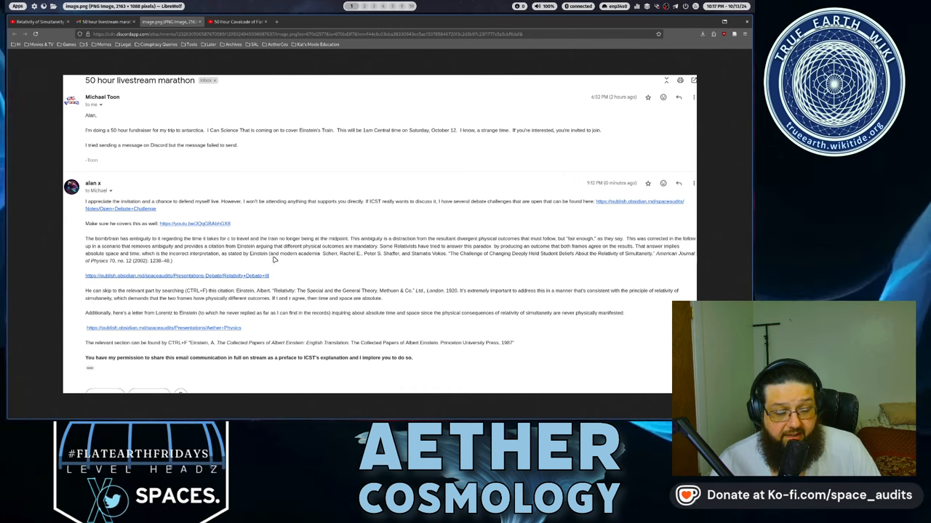
mouse_move(239, 256)
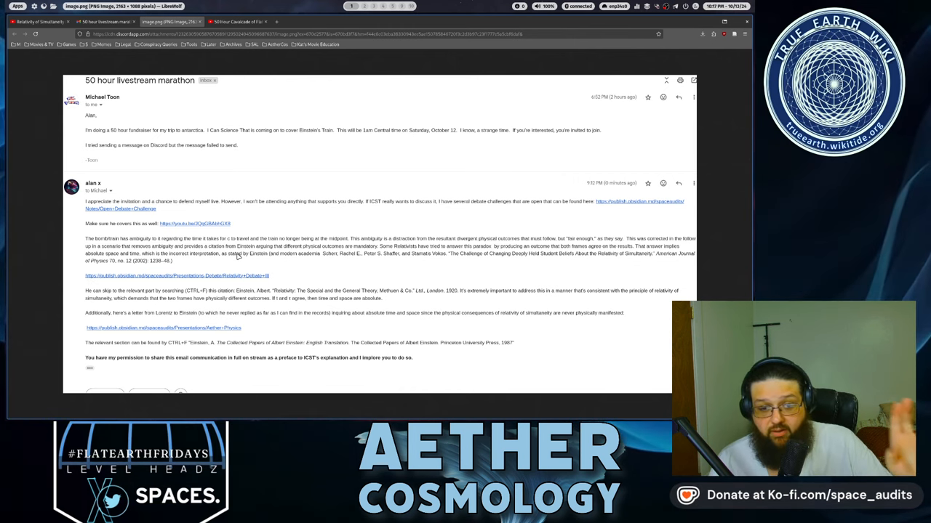
mouse_move(247, 278)
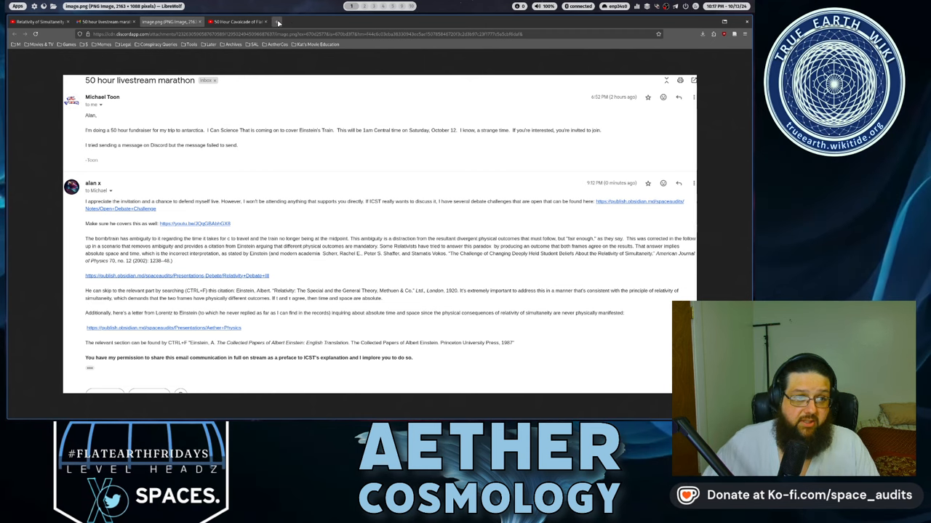
Step: Open the spaceaudits Obsidian Publish site via 'obs' and expand the Presentations folders
type("present")
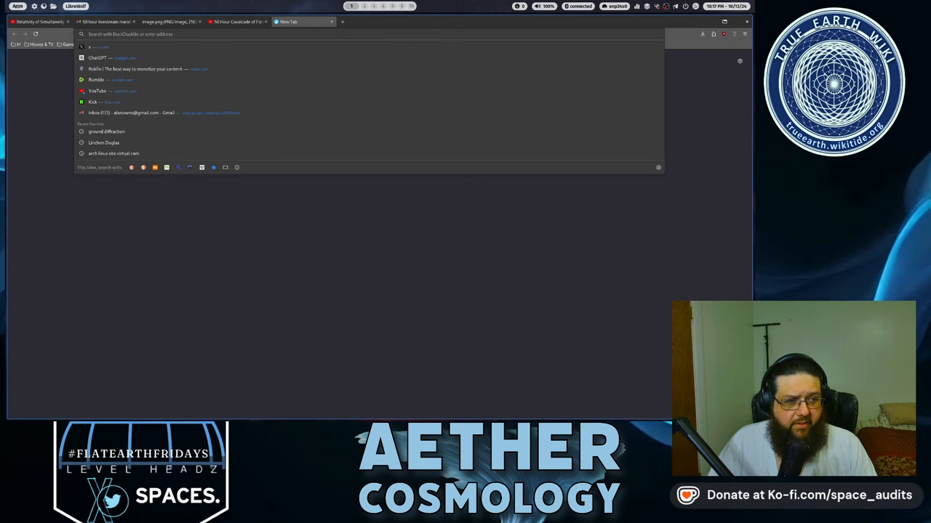
type("obs")
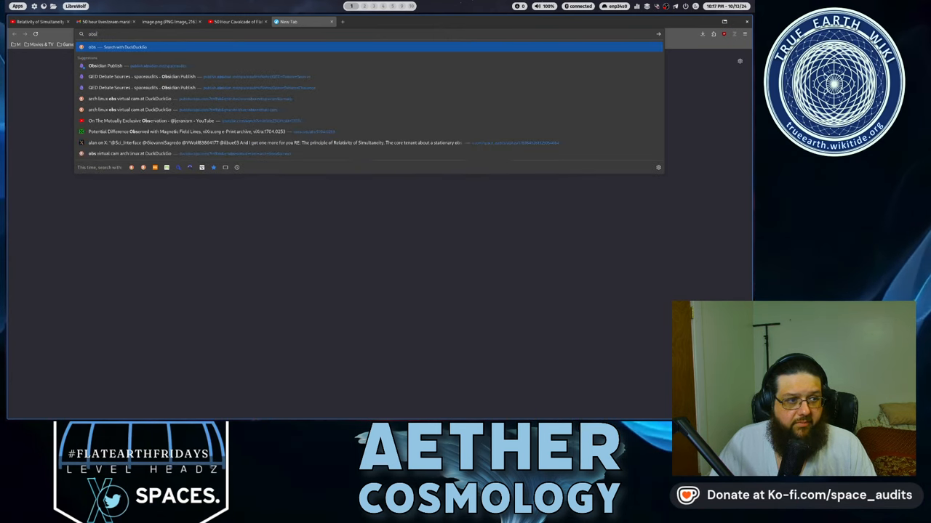
left_click(123, 66)
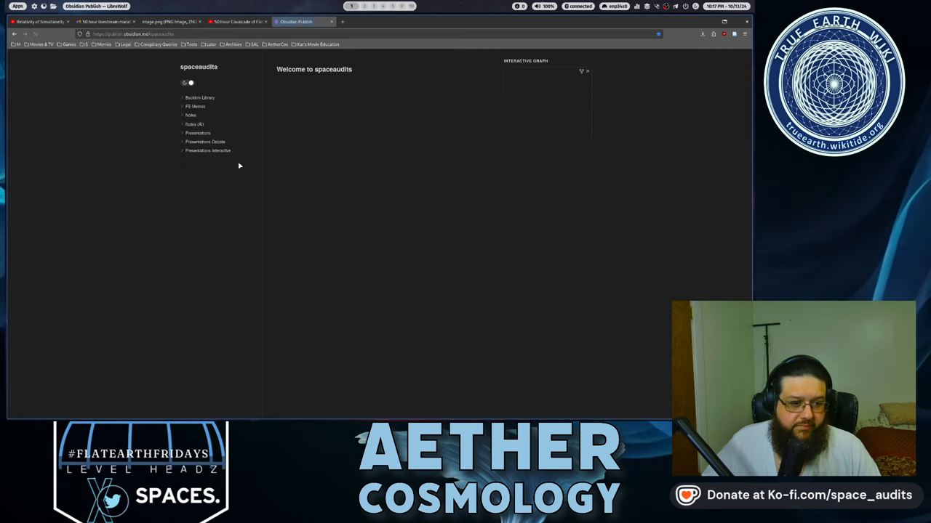
left_click(197, 132)
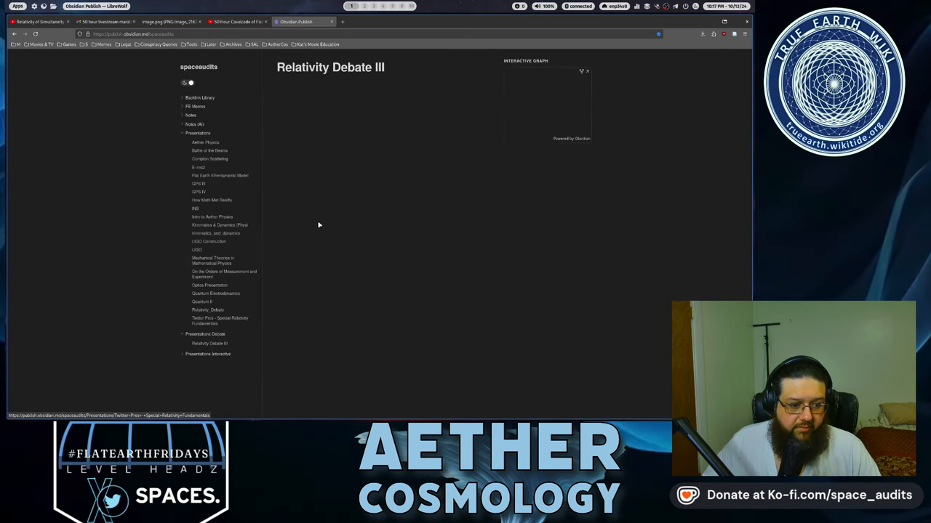
Step: Read the Einstein simultaneity excerpt on Relativity Debate III, then go to the Gmail tab
left_click(210, 343)
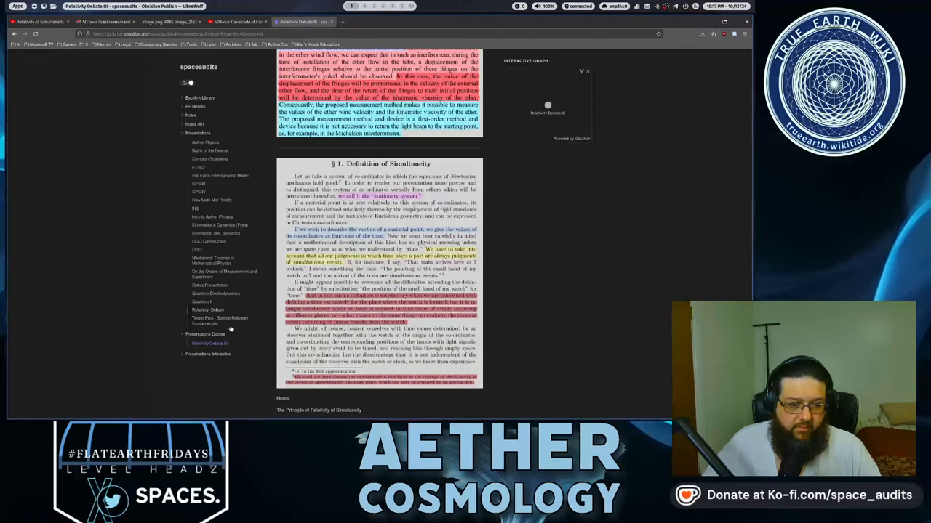
scroll("down", 3)
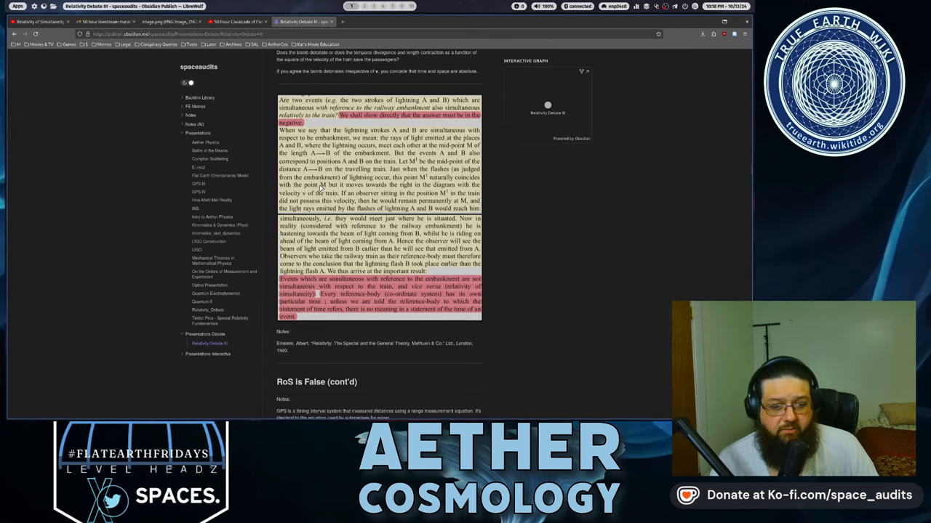
mouse_move(305, 335)
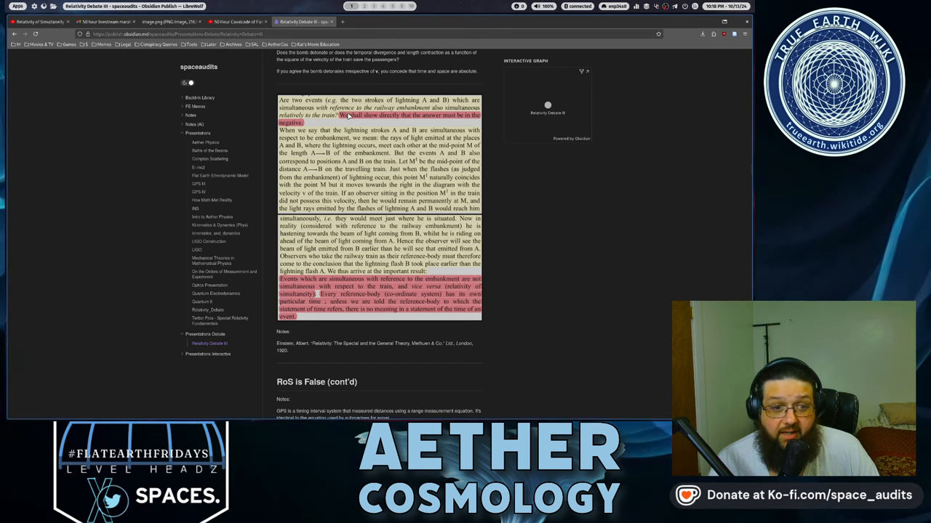
mouse_move(346, 130)
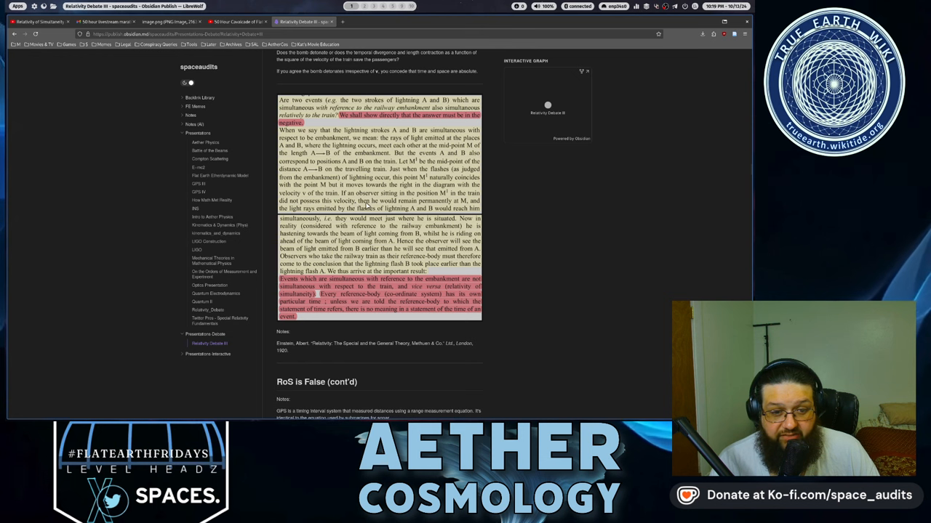
mouse_move(458, 206)
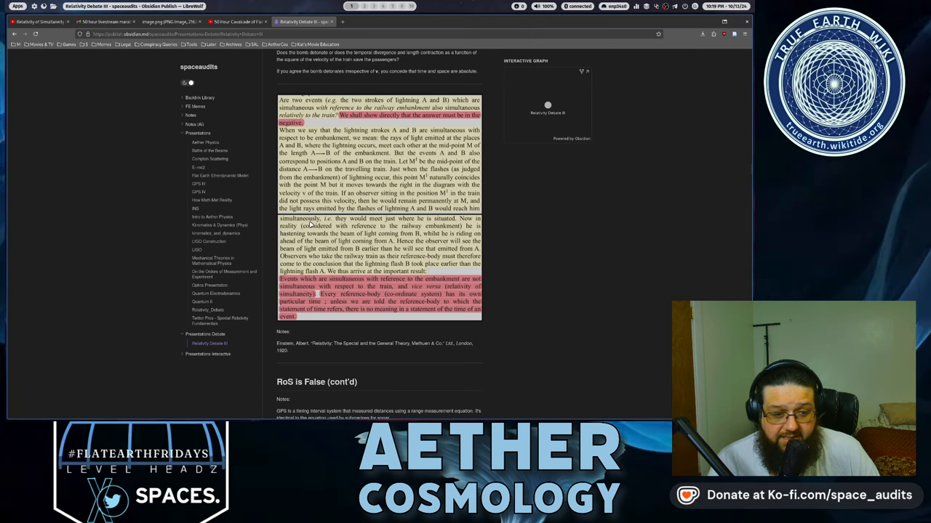
mouse_move(435, 220)
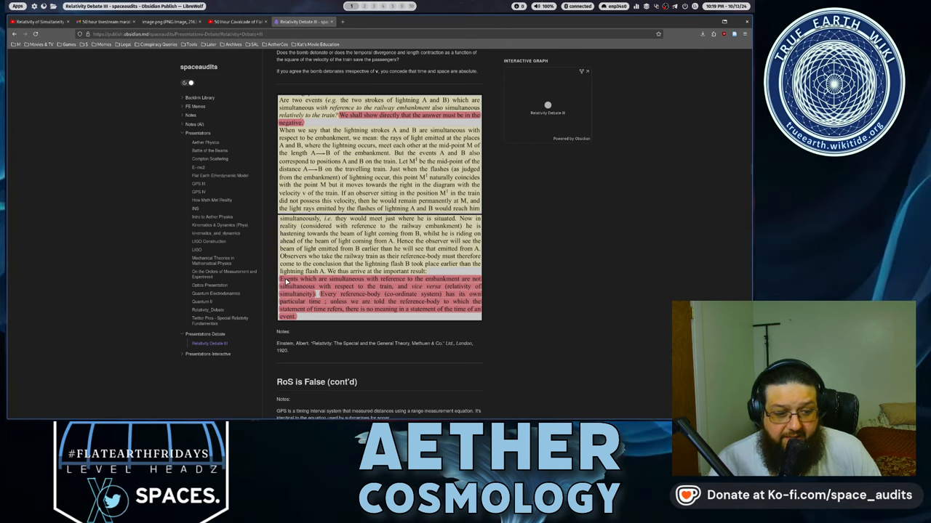
mouse_move(385, 282)
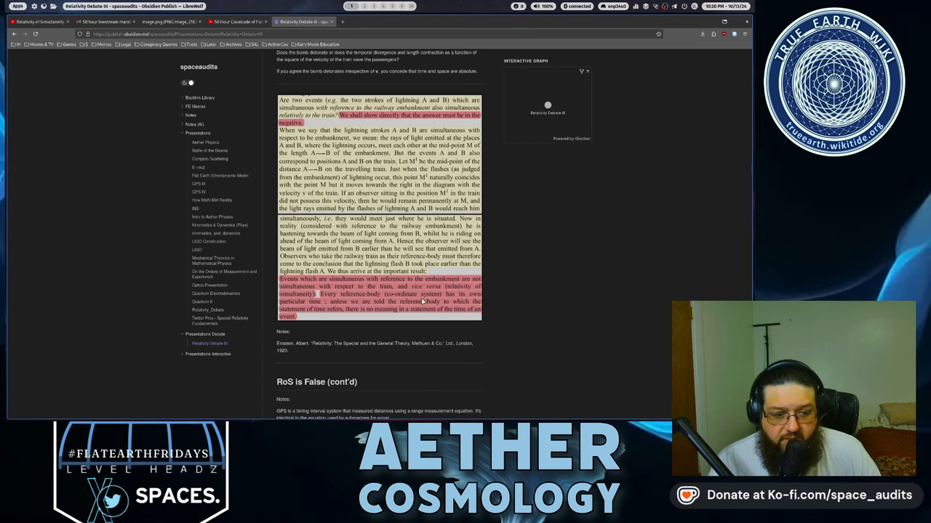
mouse_move(338, 315)
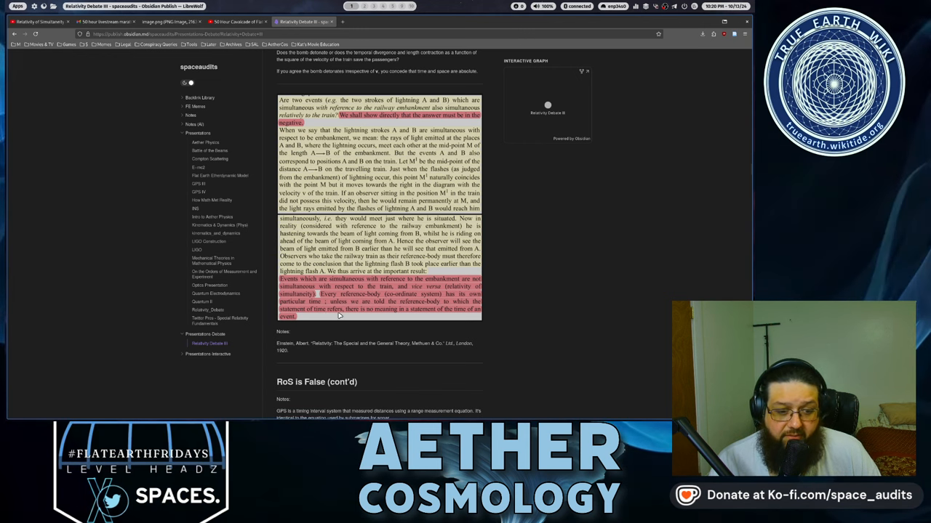
mouse_move(427, 314)
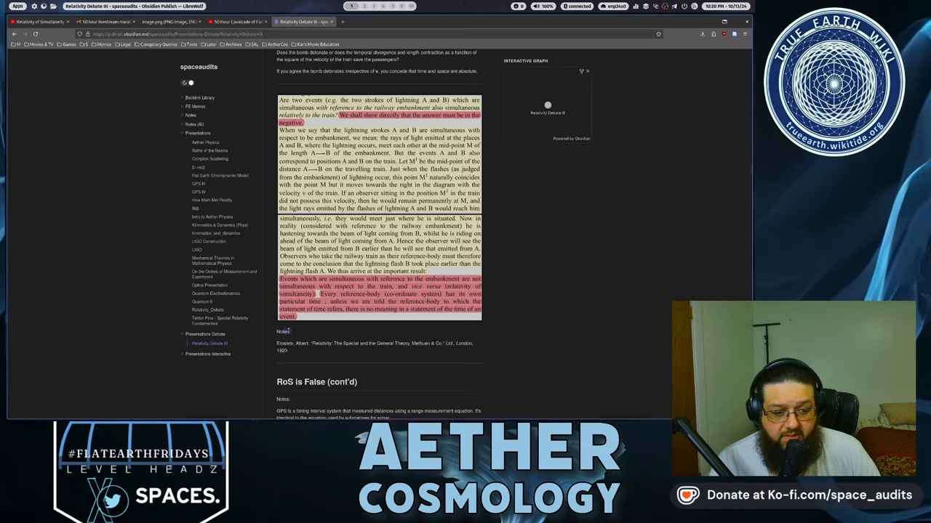
left_click(102, 21)
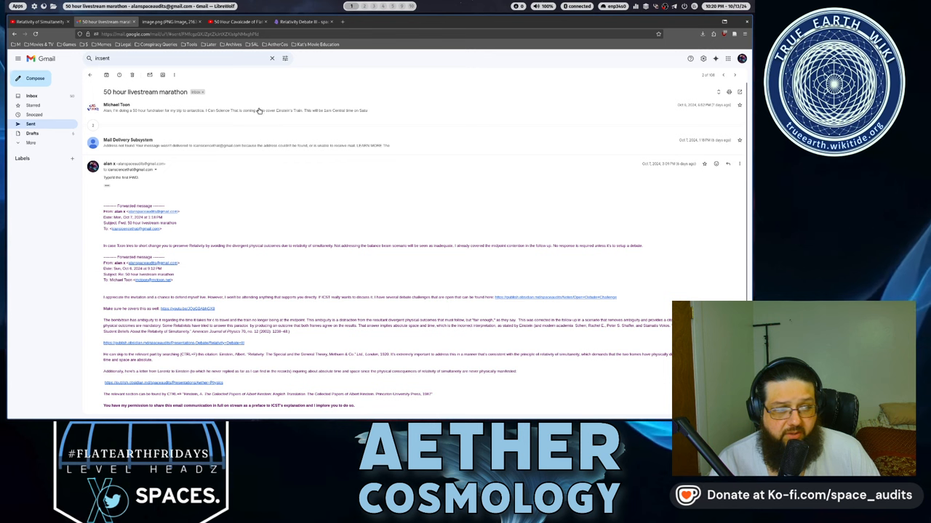
mouse_move(683, 104)
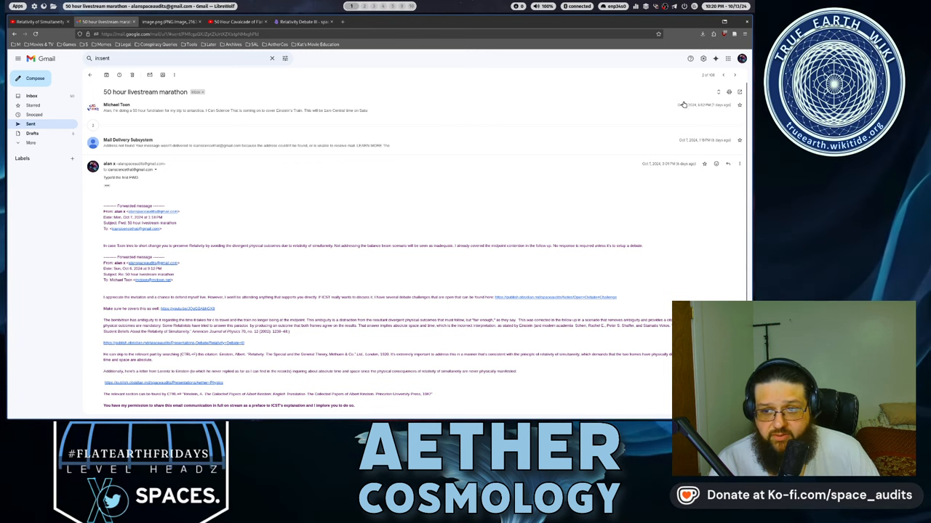
mouse_move(334, 148)
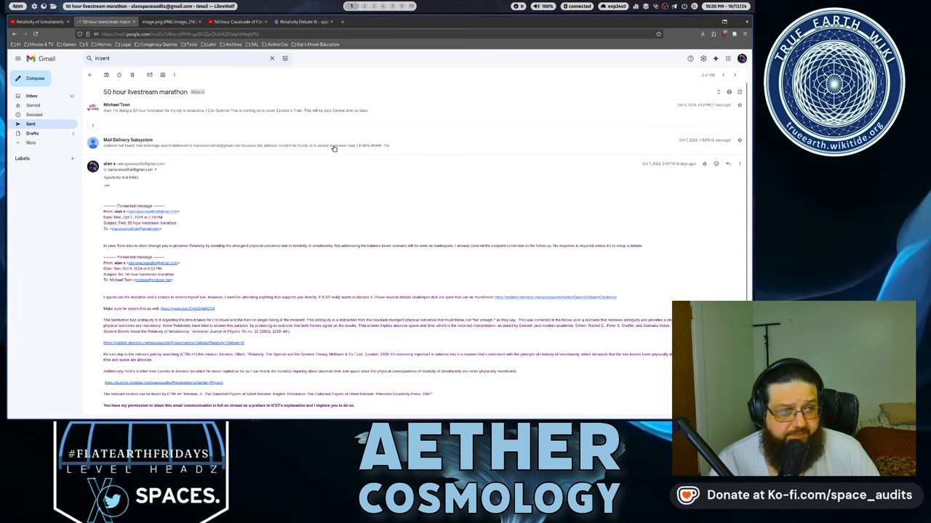
mouse_move(399, 110)
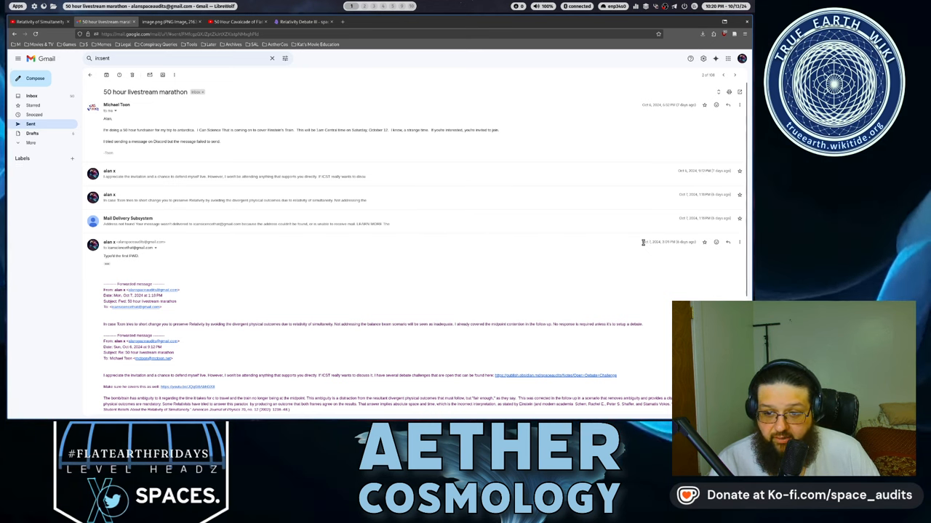
Step: Scroll through the expanded marathon thread, then switch to the image.png screenshot tab
scroll("down", 3)
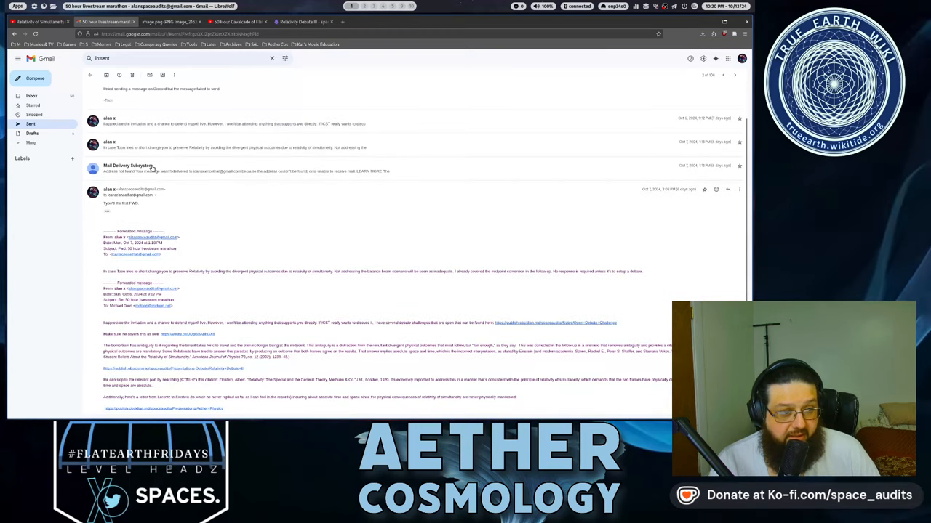
mouse_move(669, 206)
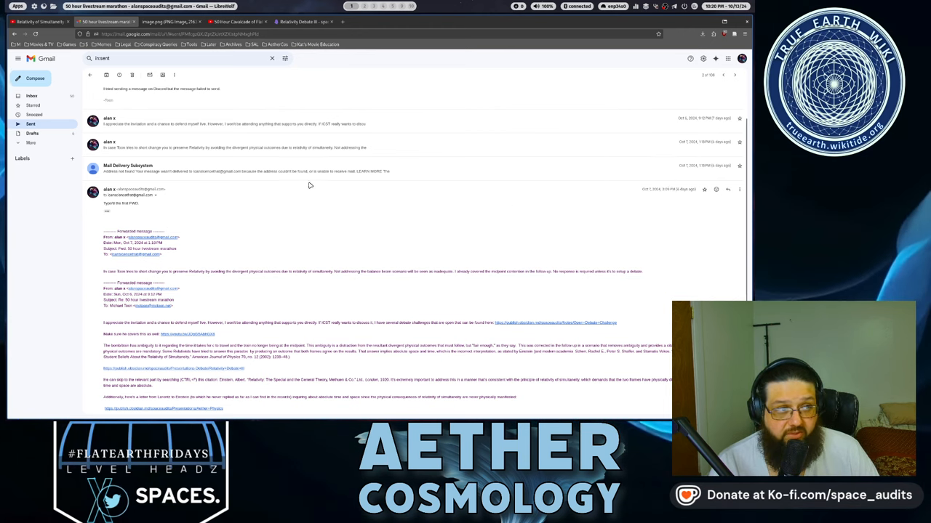
left_click(298, 21)
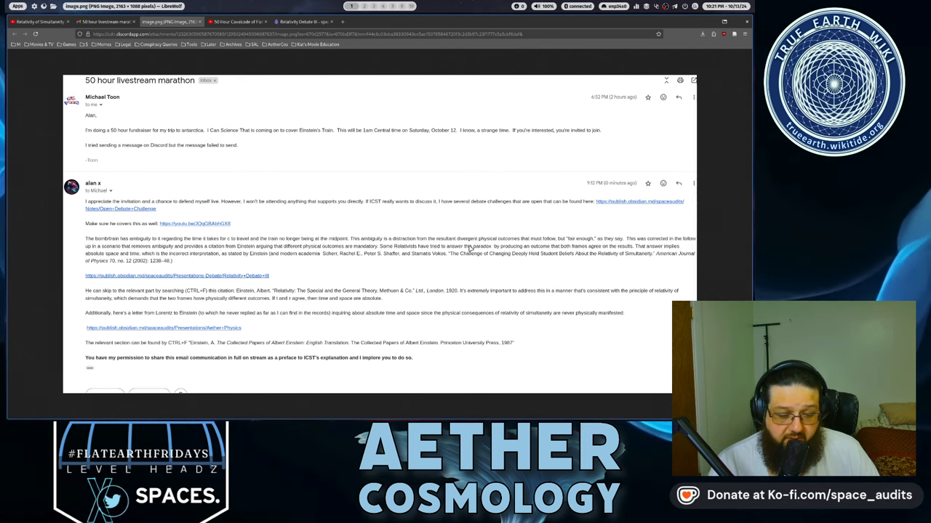
mouse_move(574, 254)
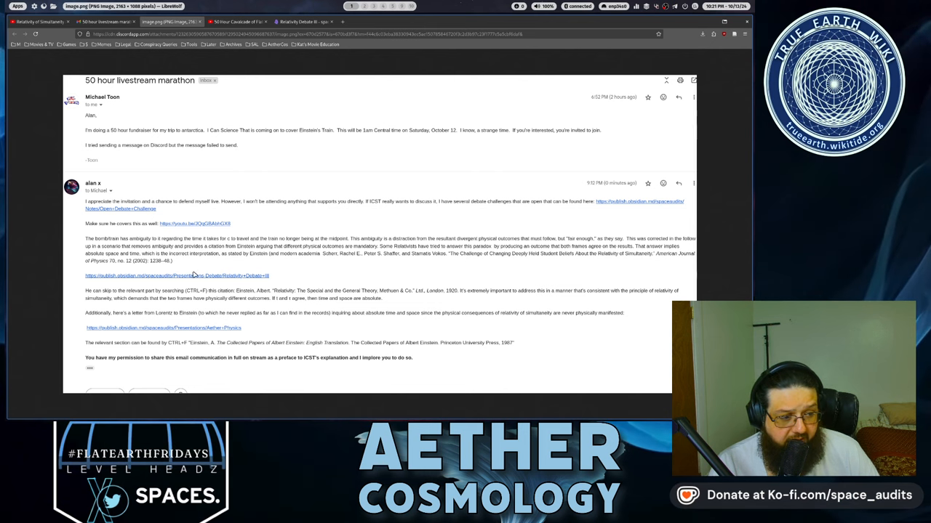
mouse_move(80, 290)
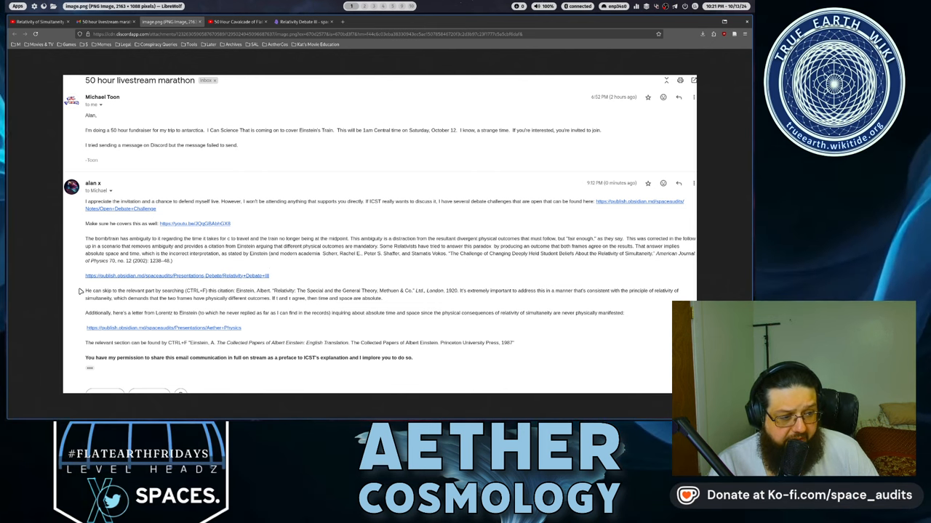
mouse_move(86, 293)
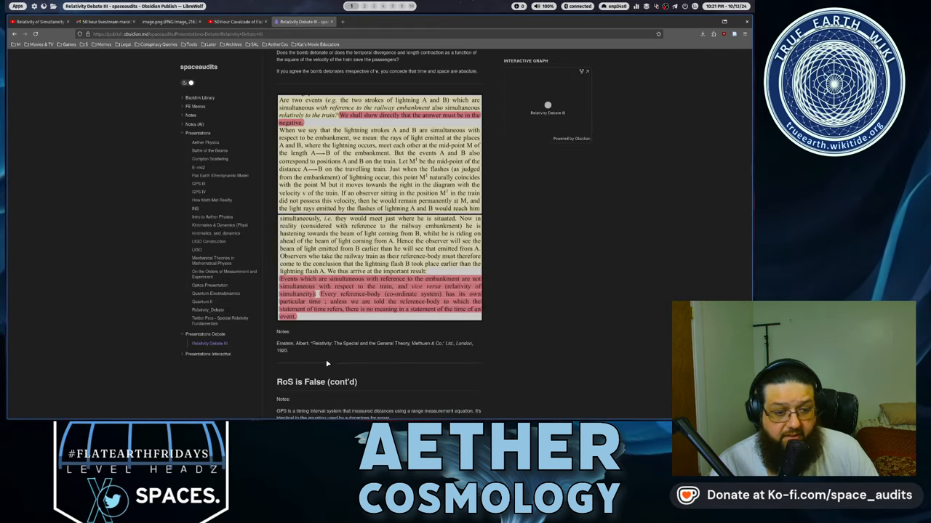
Step: Glance at the livestream replay, revisit the email screenshot, then return to Relativity Debate III
left_click(169, 21)
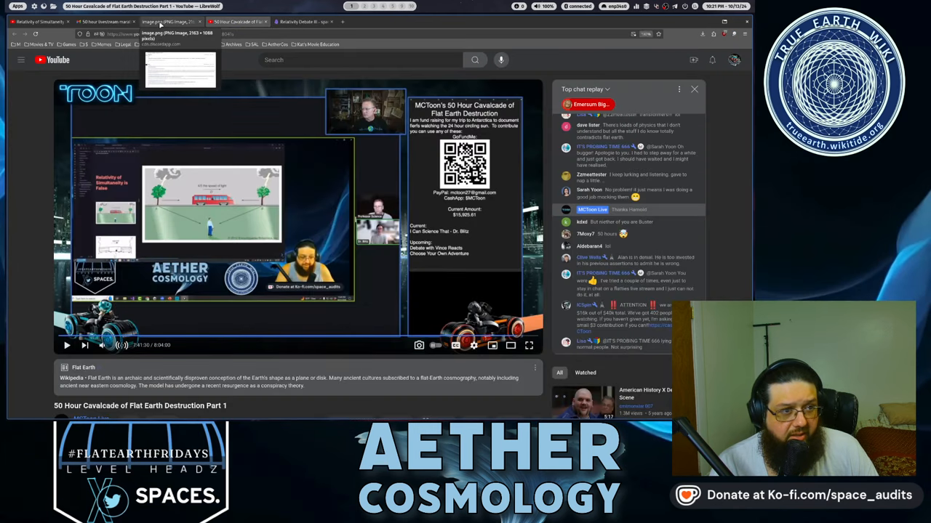
left_click(169, 21)
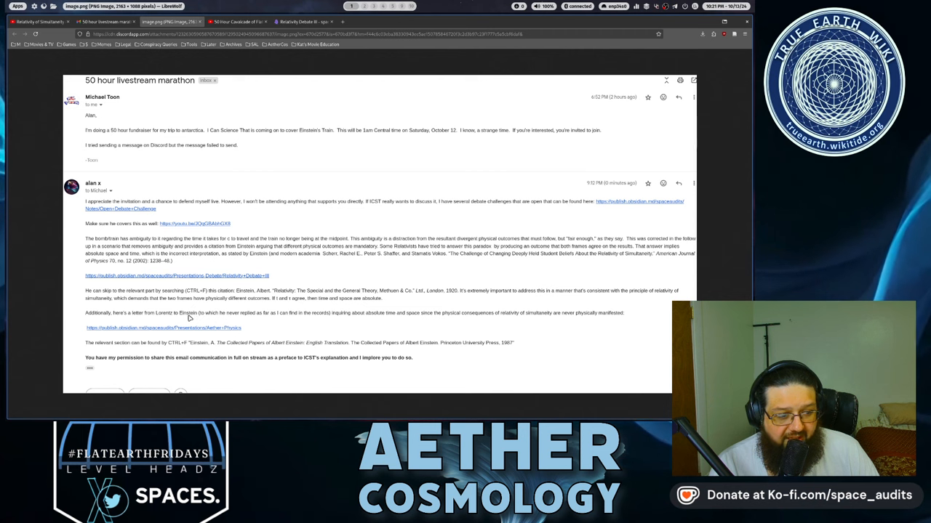
mouse_move(224, 318)
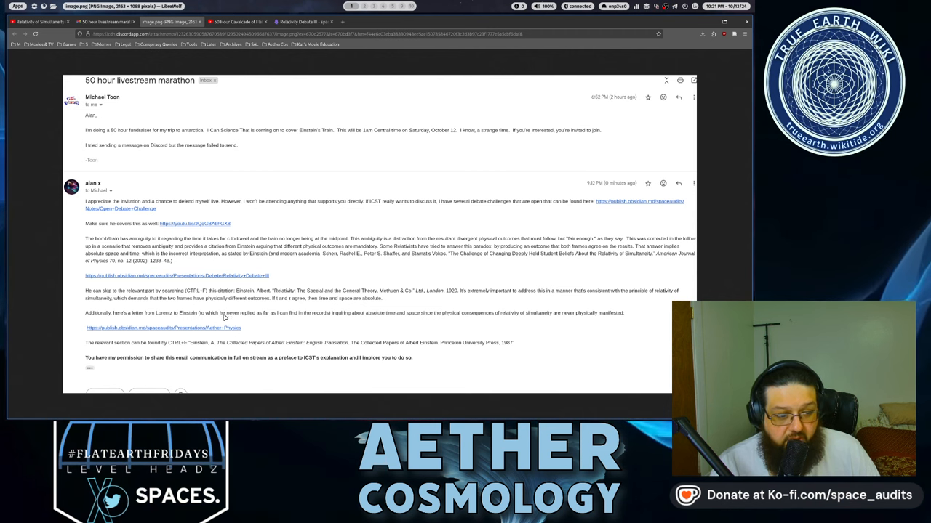
mouse_move(320, 315)
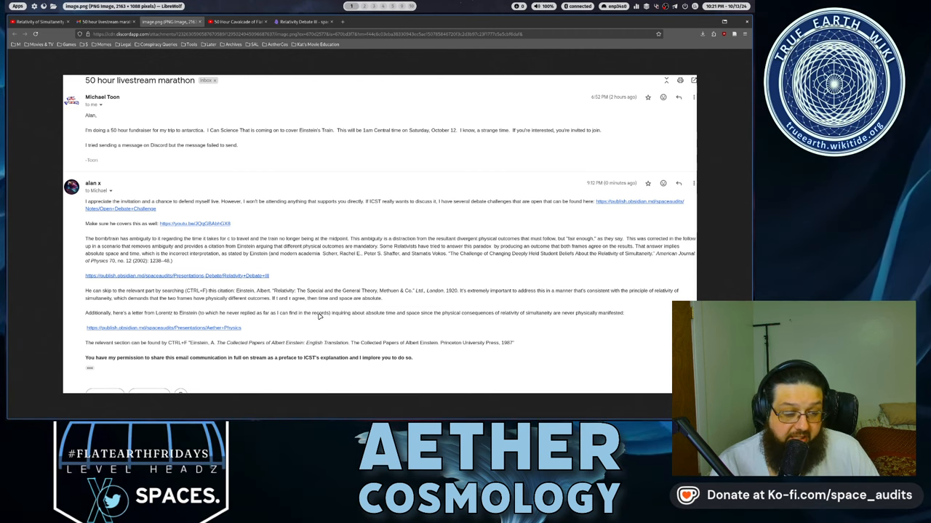
mouse_move(418, 314)
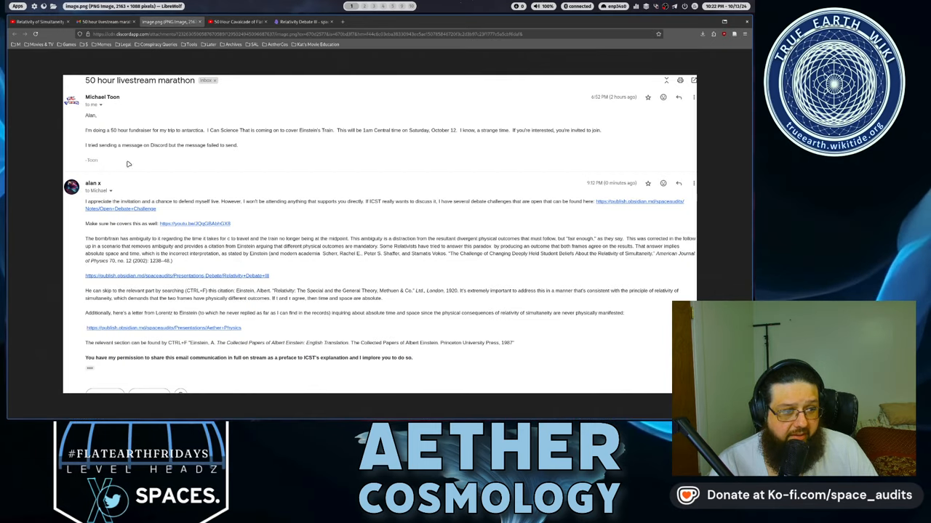
left_click(295, 22)
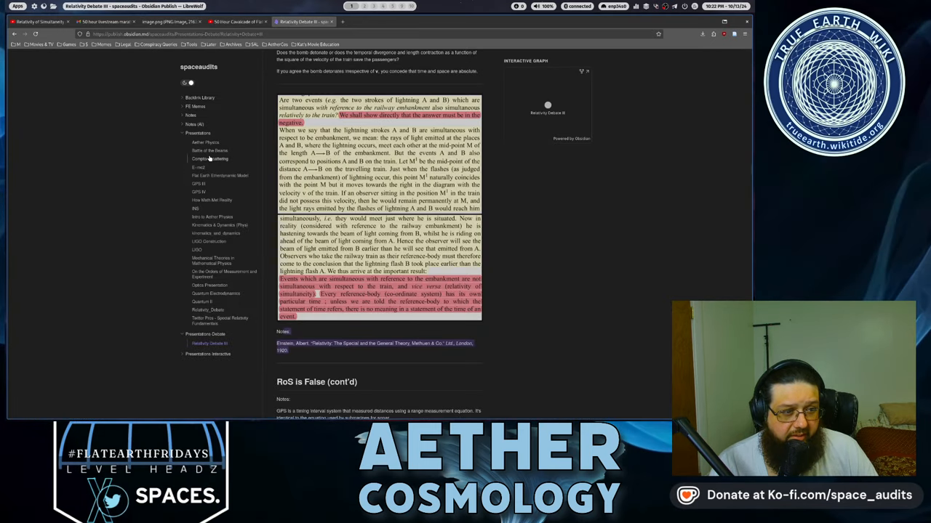
Step: Scroll the Aether Physics note down to the Lorentz letter, then view the email screenshot
left_click(205, 141)
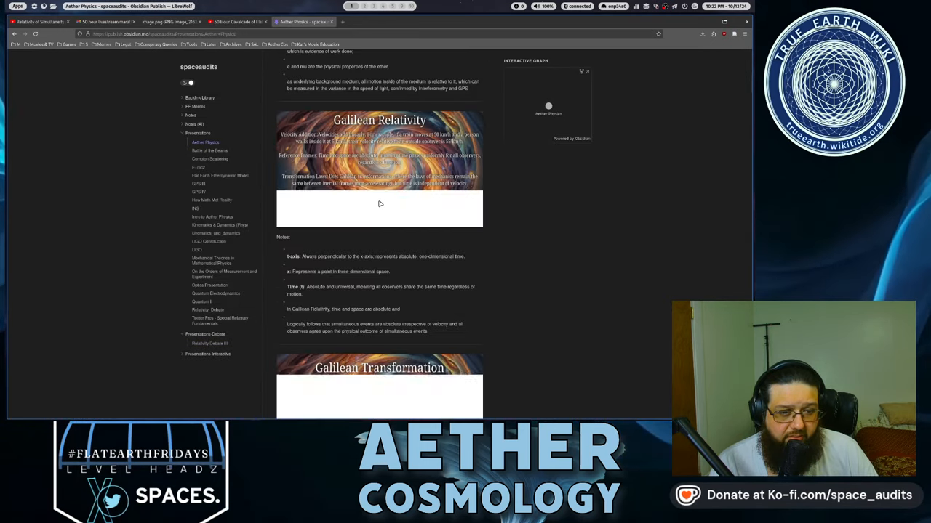
scroll("down", 3)
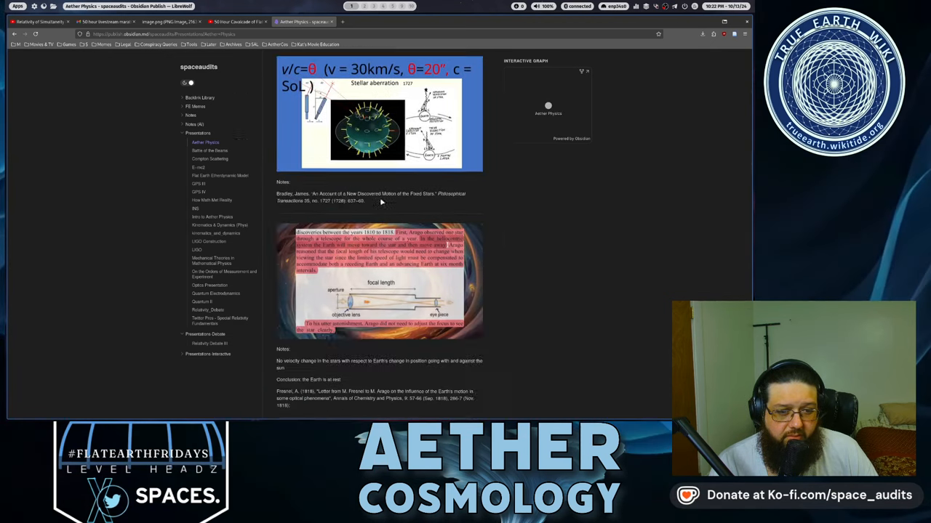
scroll("down", 3)
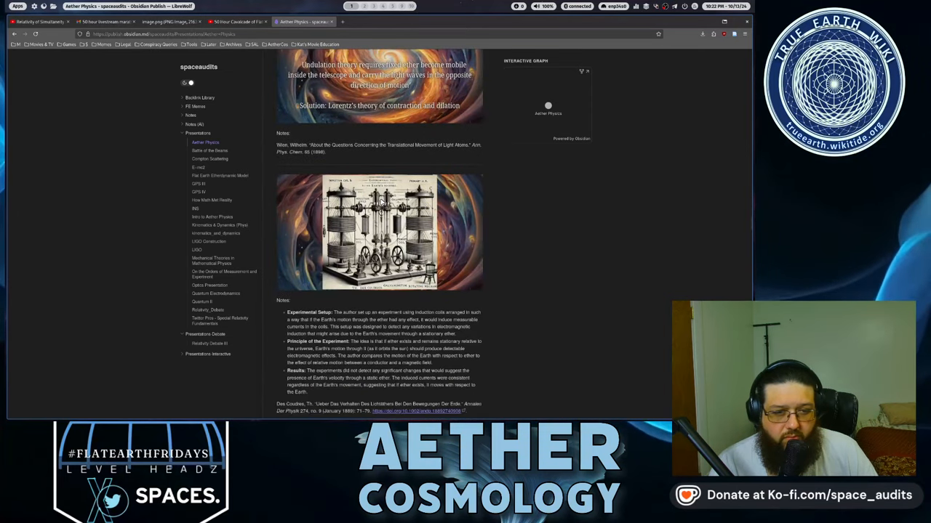
scroll("down", 3)
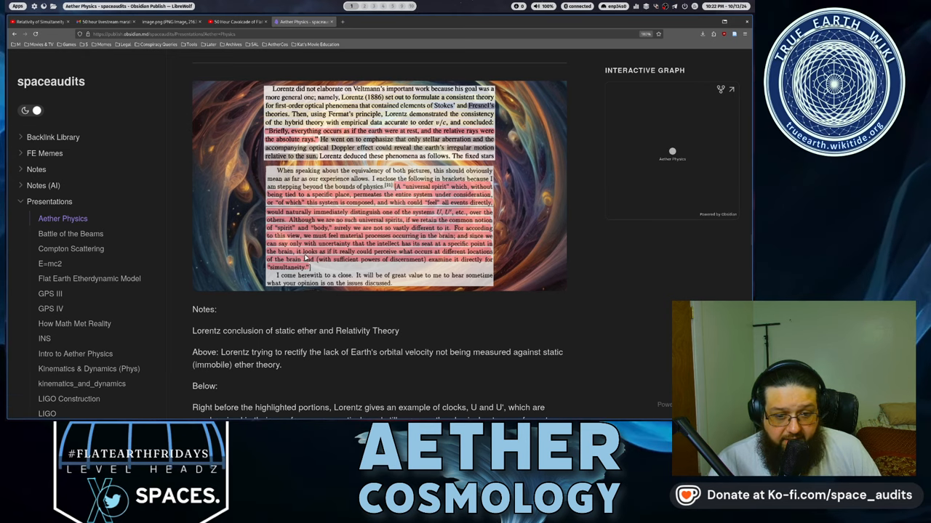
left_click(233, 21)
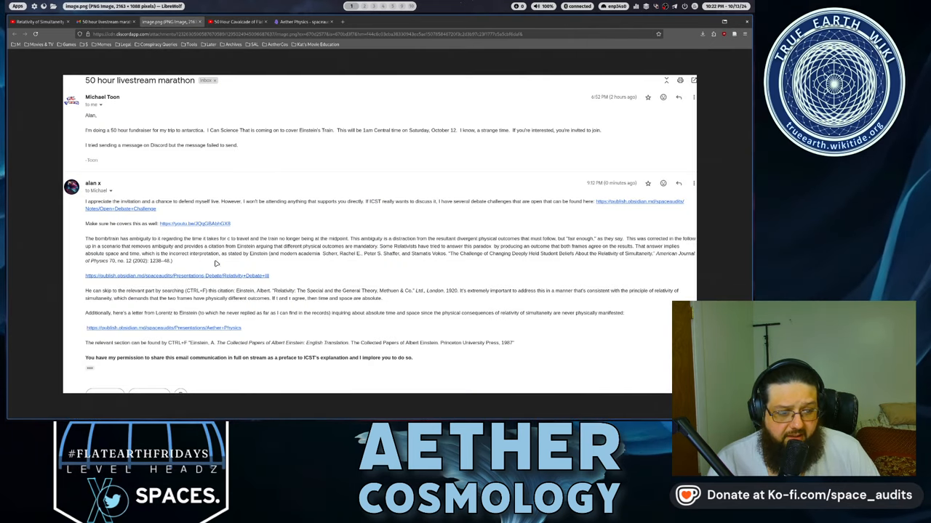
mouse_move(225, 342)
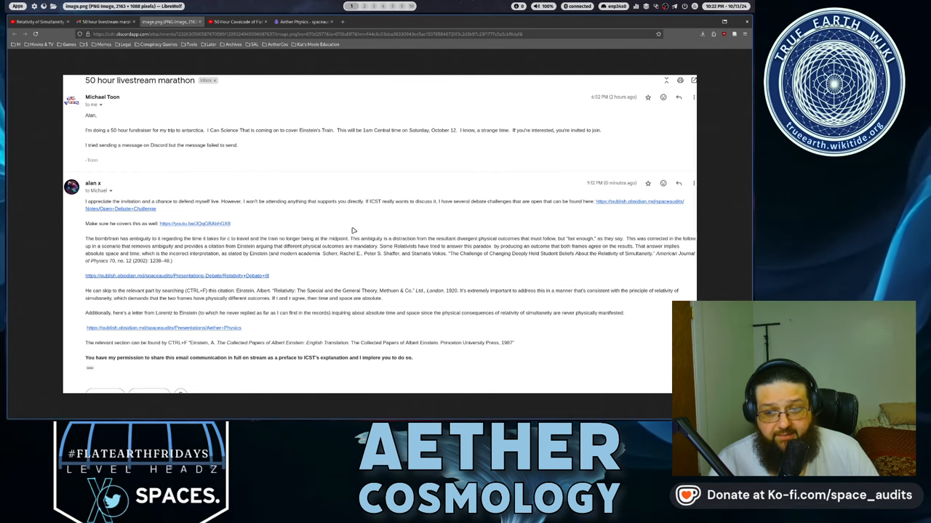
mouse_move(96, 356)
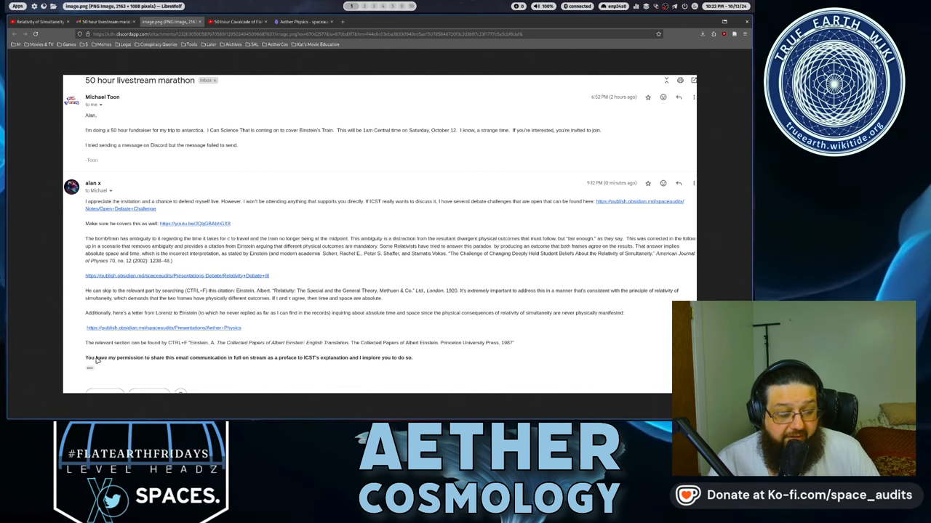
mouse_move(207, 361)
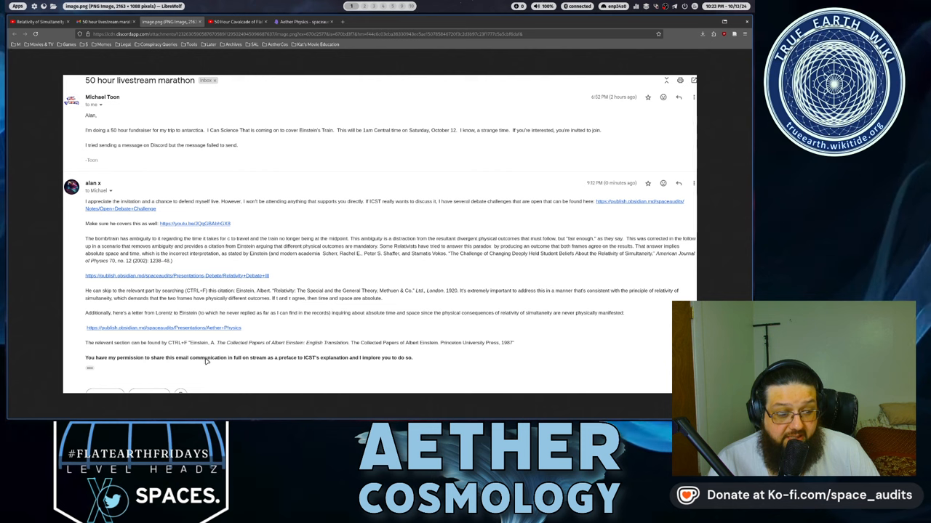
mouse_move(299, 362)
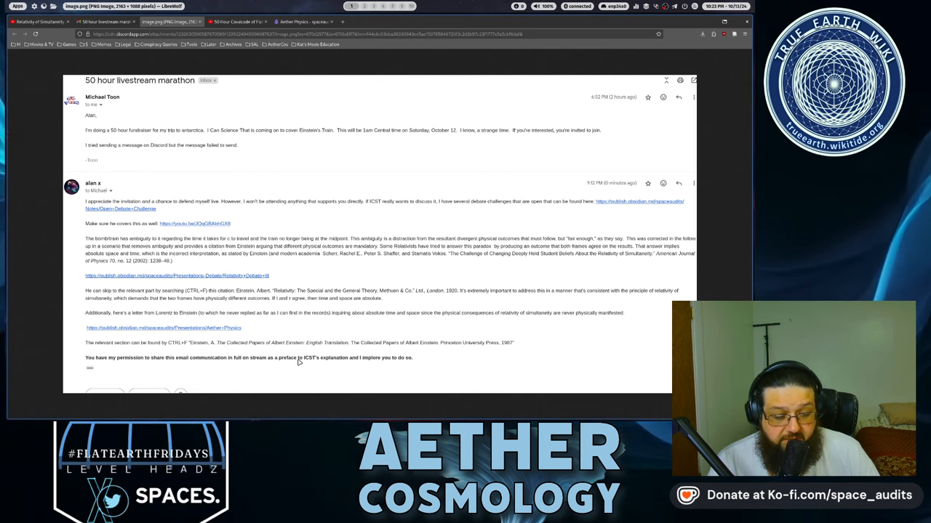
mouse_move(332, 361)
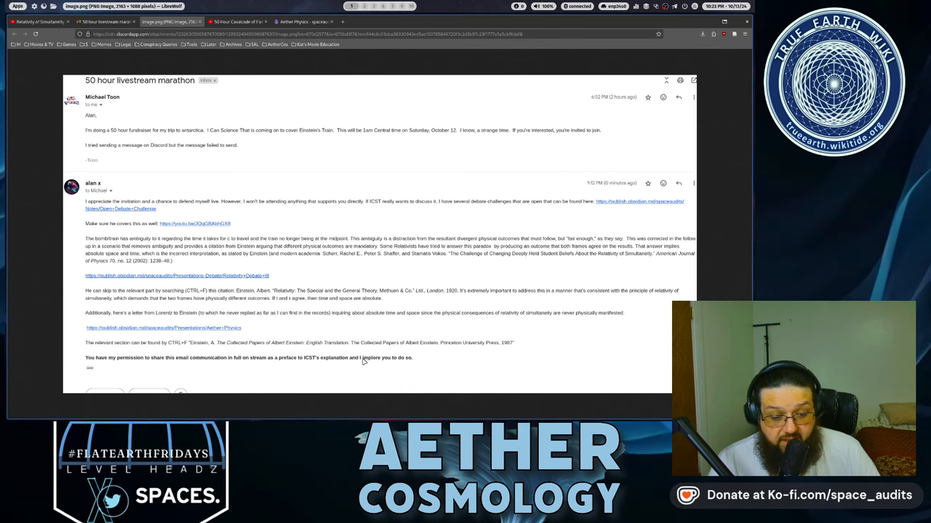
mouse_move(493, 284)
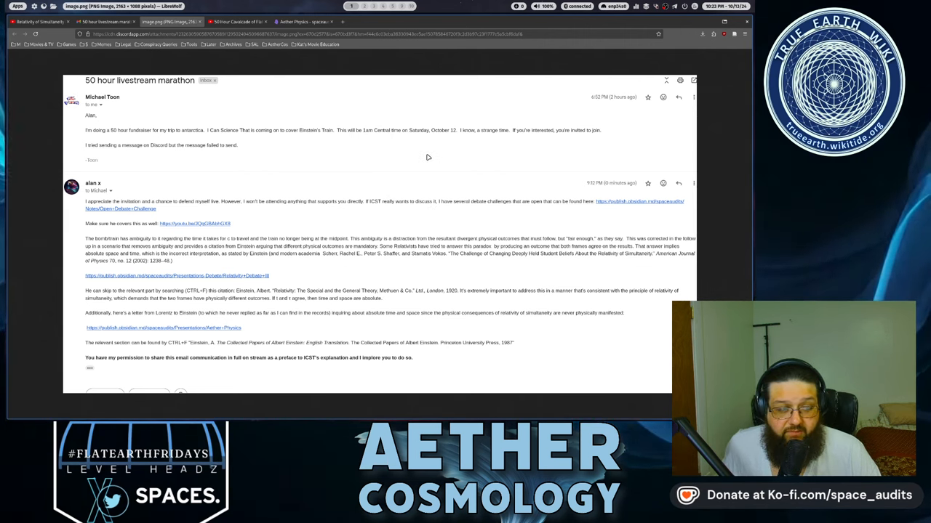
mouse_move(390, 164)
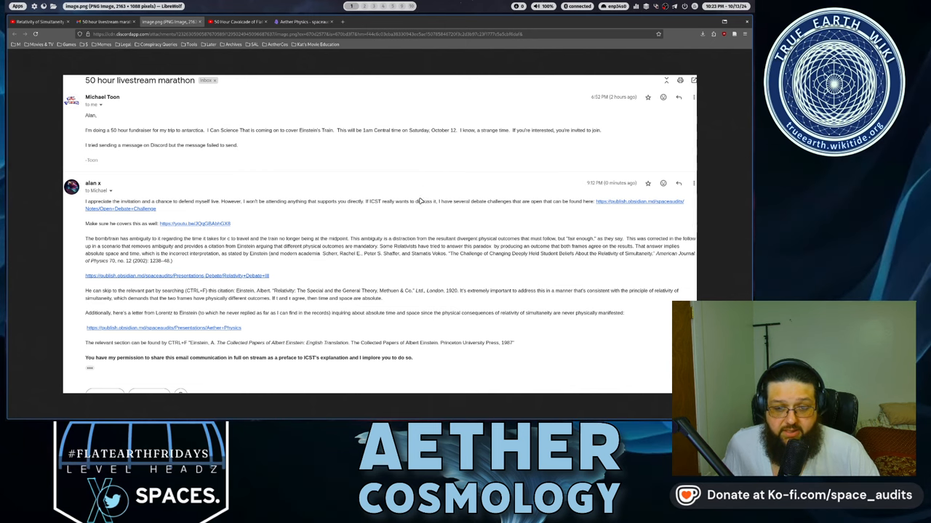
mouse_move(420, 169)
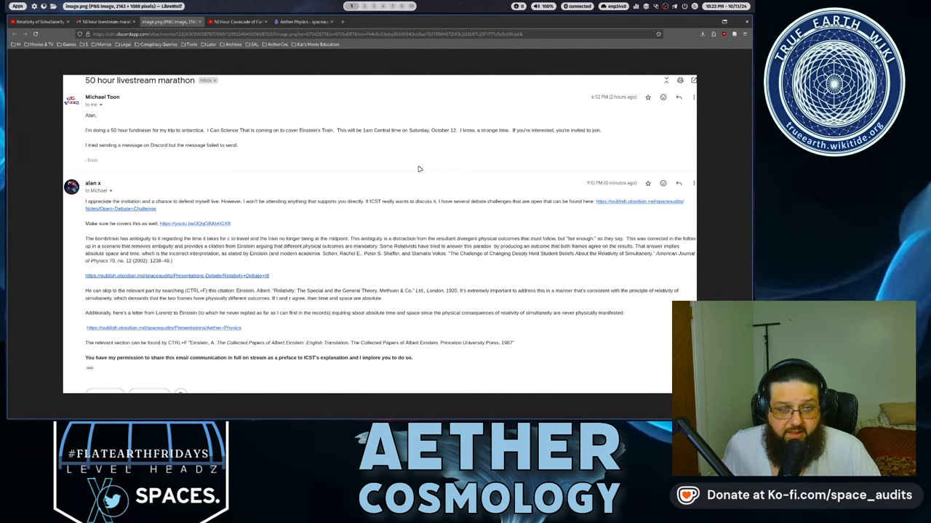
mouse_move(456, 157)
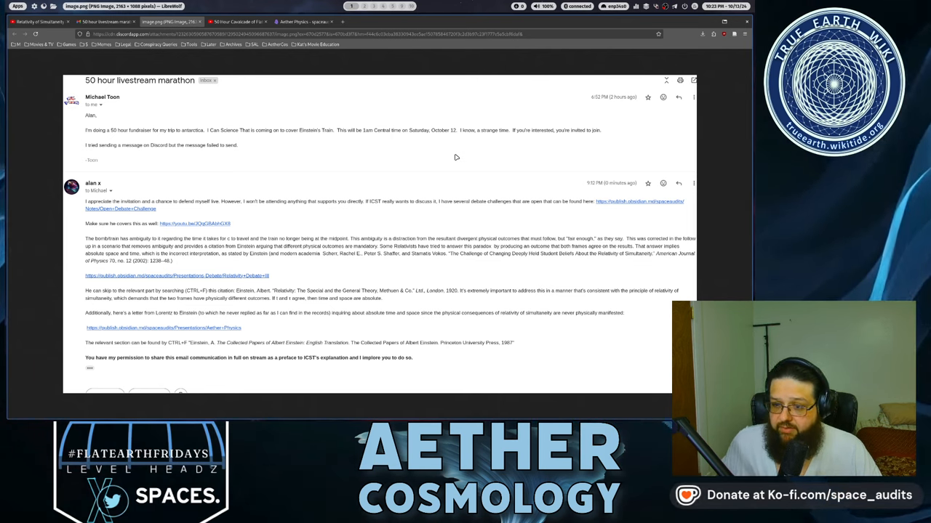
mouse_move(367, 233)
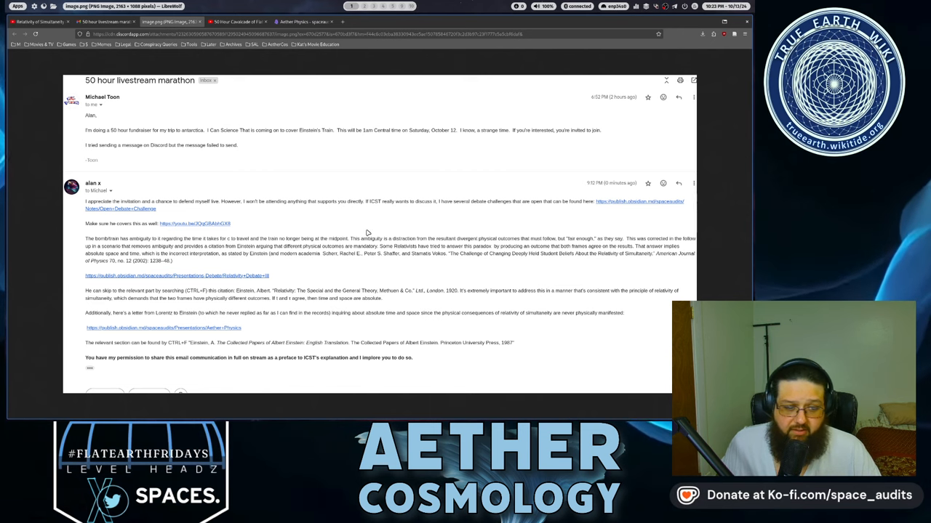
mouse_move(349, 222)
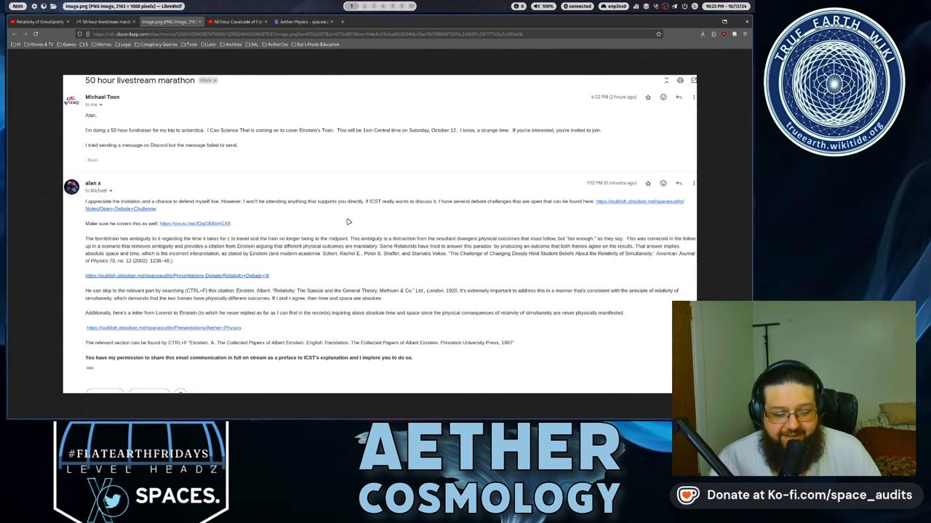
mouse_move(239, 313)
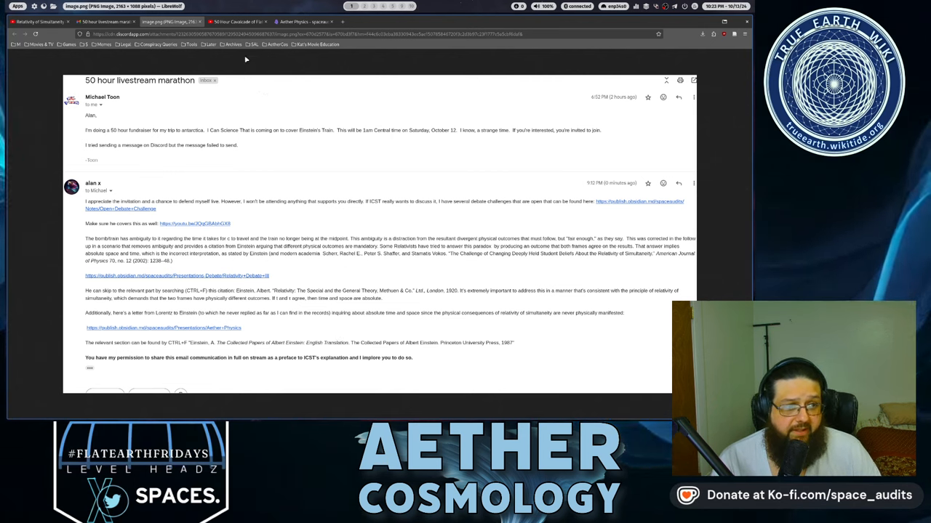
Step: Switch to the 50 Hour Cavalcade of Flat Earth Destruction Part 1 replay tab
left_click(298, 21)
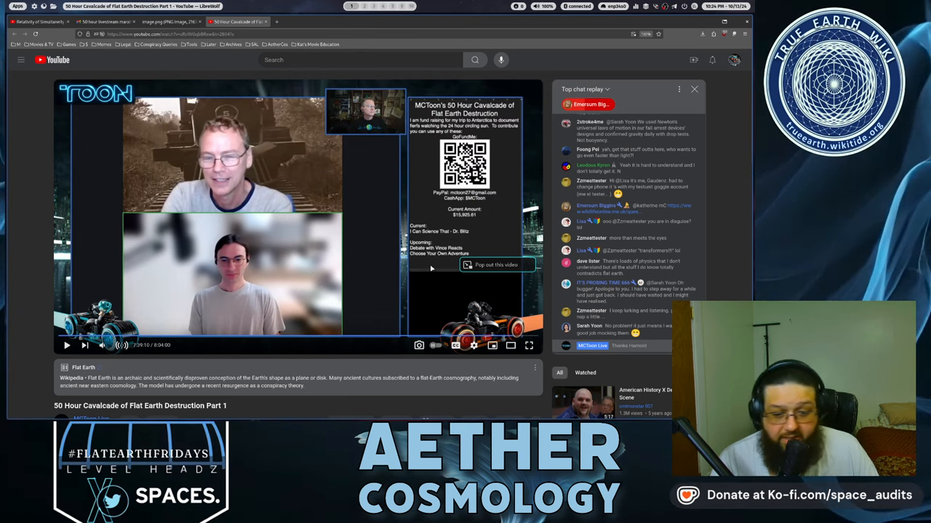
mouse_move(359, 227)
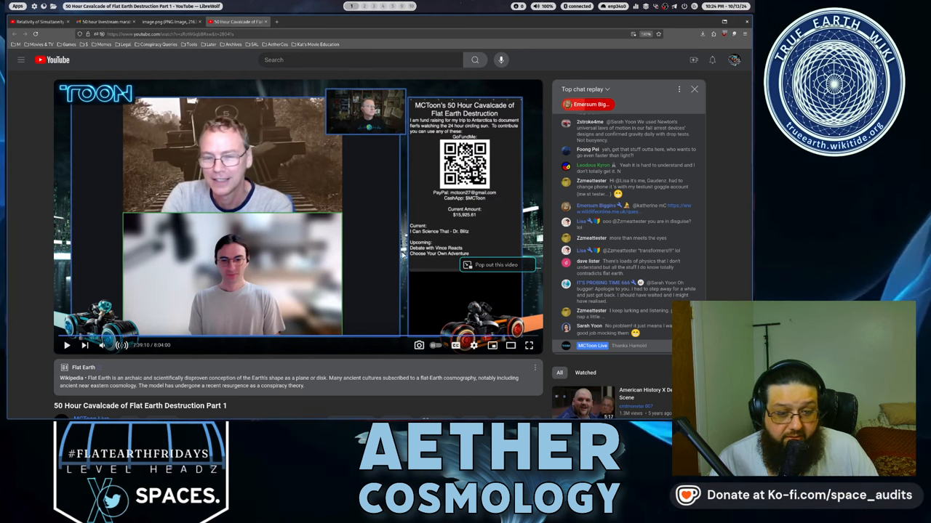
Step: Seek the Cavalcade replay ahead to 7:40:31
left_click(67, 346)
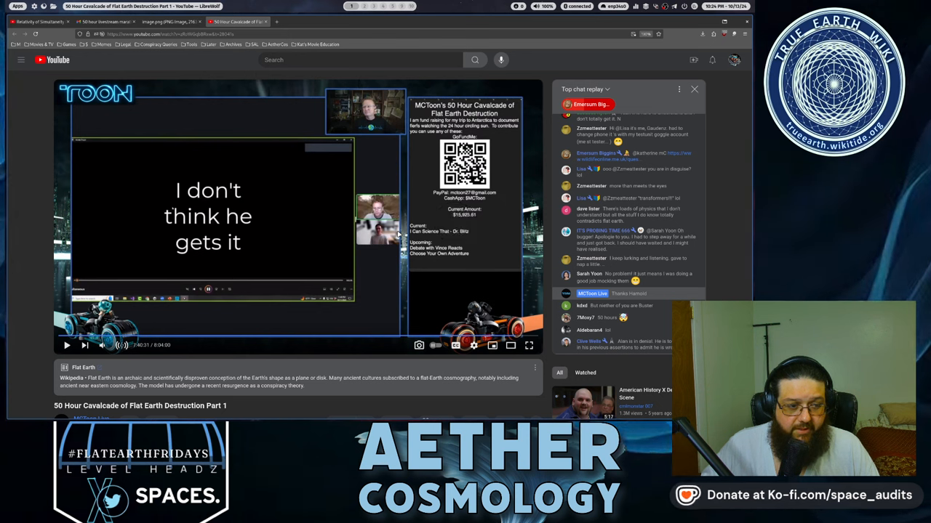
mouse_move(411, 191)
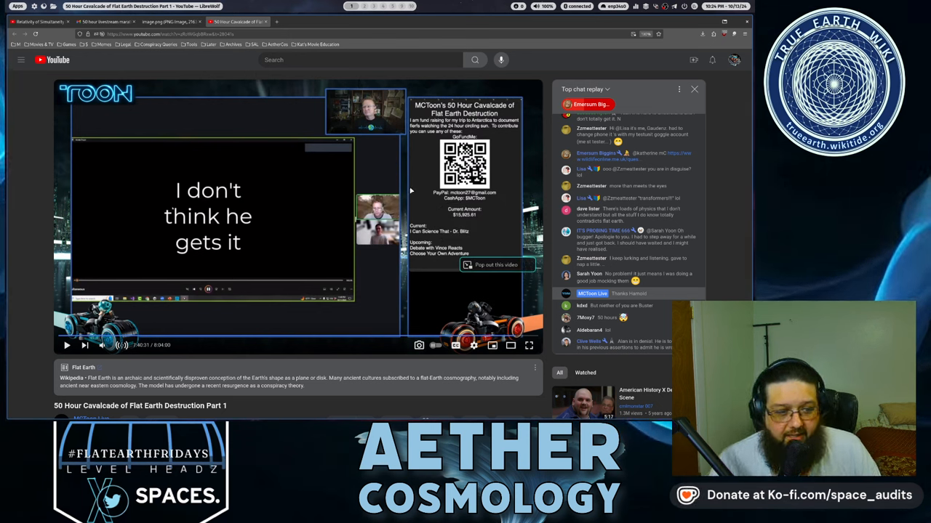
Step: Play the replay to 7:41:45, then switch to 'Relativity of Simultaneity is False'
left_click(473, 345)
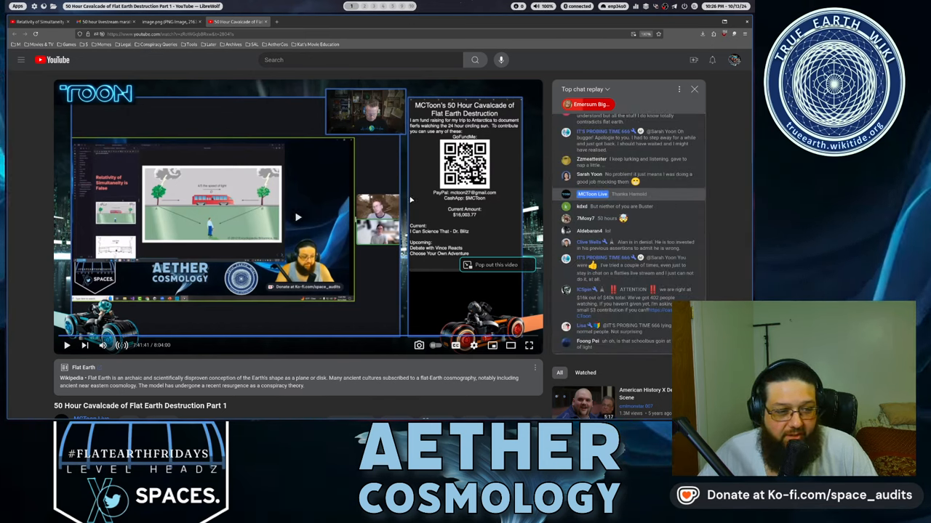
left_click(67, 345)
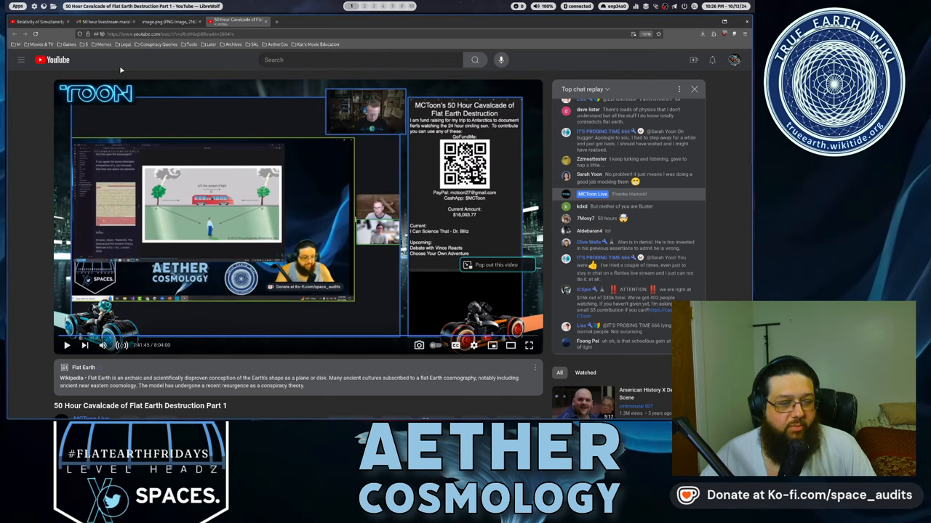
left_click(40, 21)
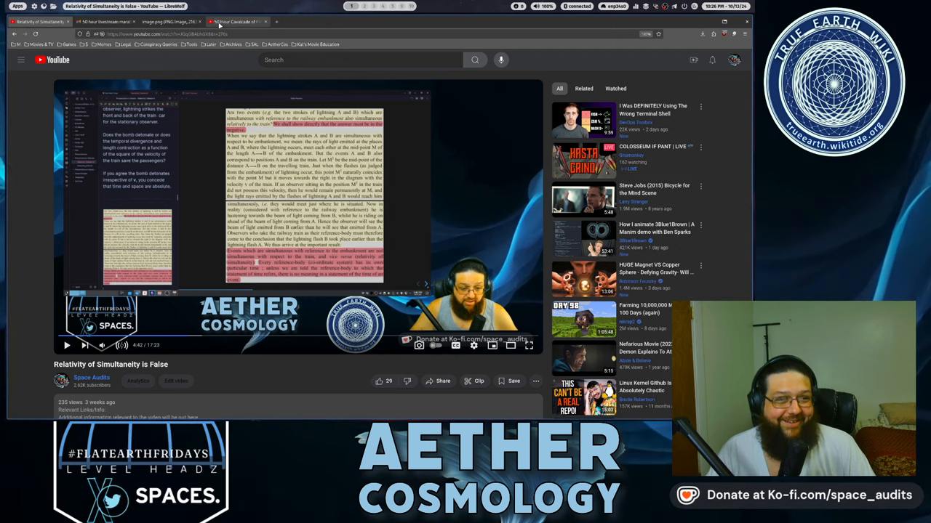
mouse_move(269, 176)
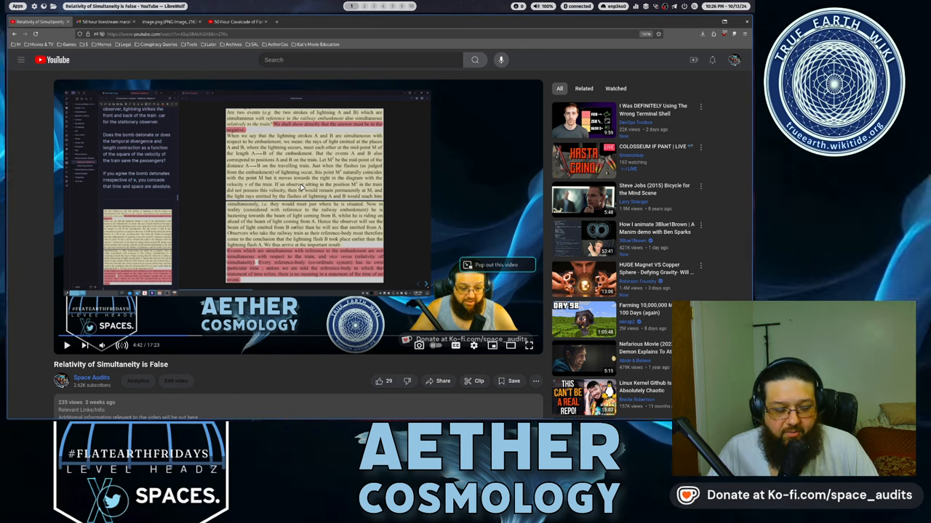
Step: Return from the Relativity video to the Cavalcade replay at 7:41:45
left_click(233, 22)
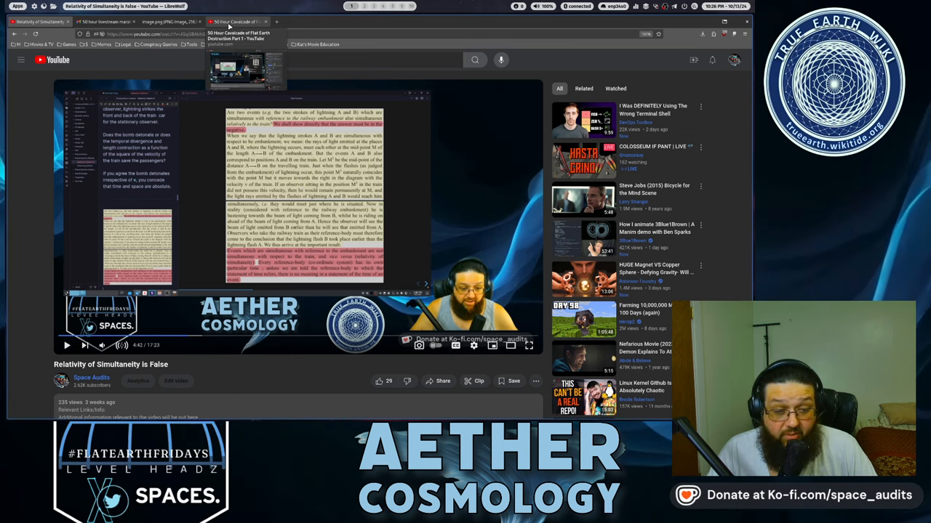
left_click(233, 21)
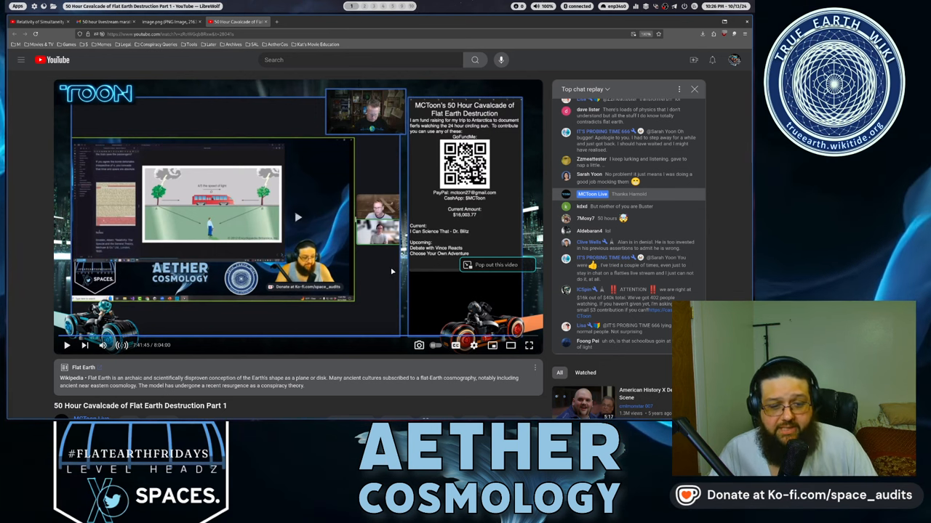
Step: Resume and pause the Cavalcade replay around 7:44 using the player button
left_click(67, 346)
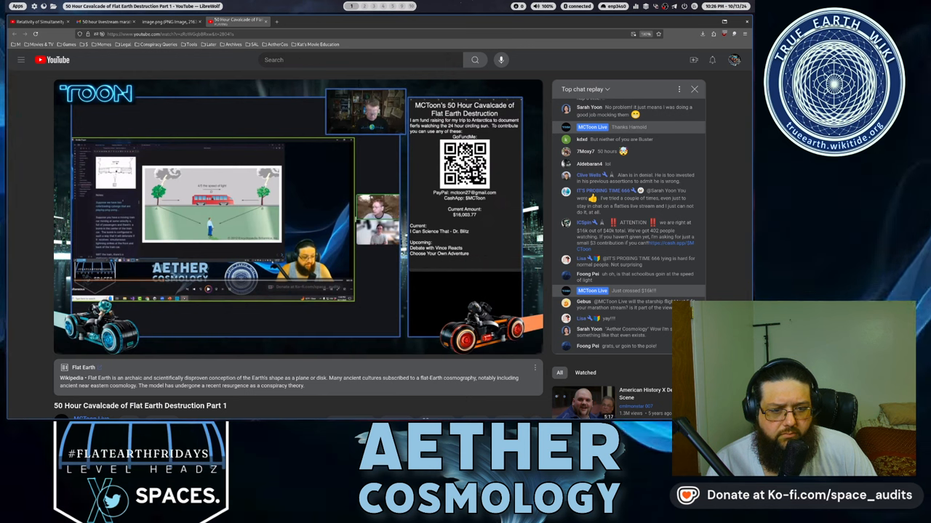
mouse_move(439, 258)
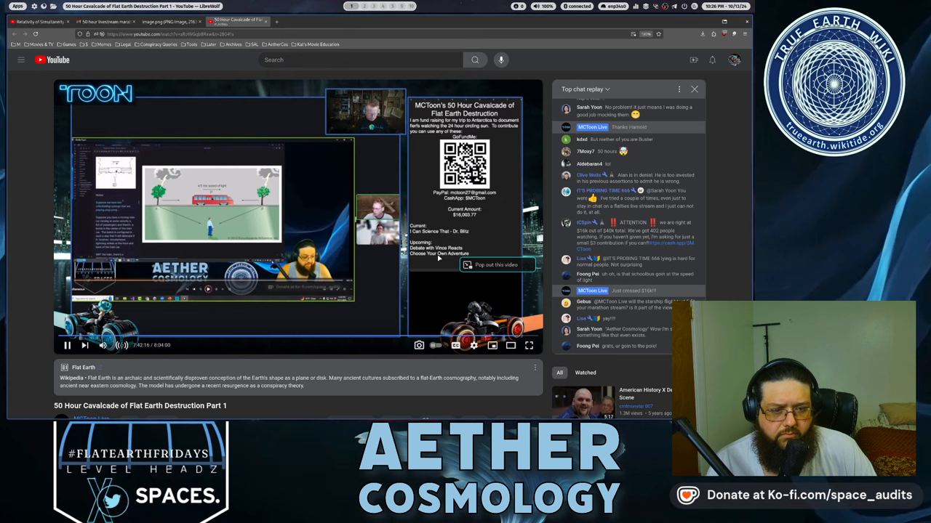
left_click(66, 346)
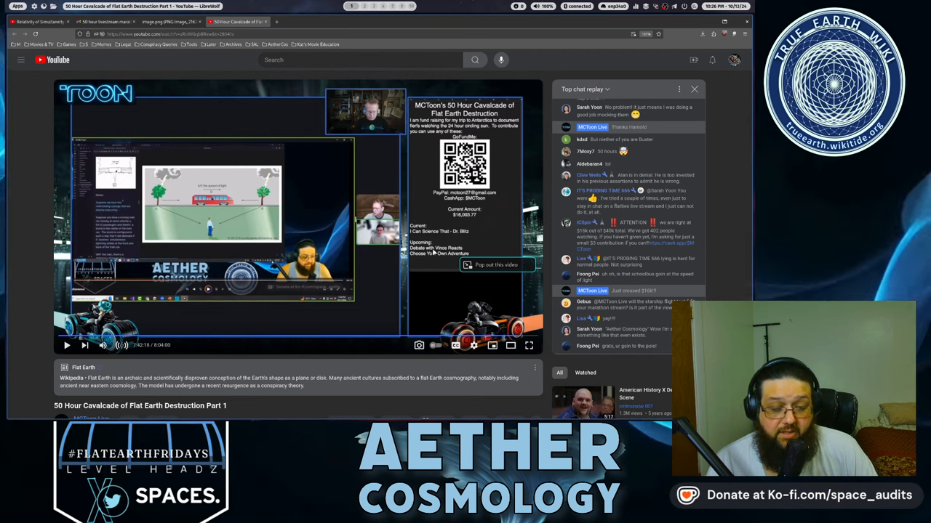
mouse_move(431, 251)
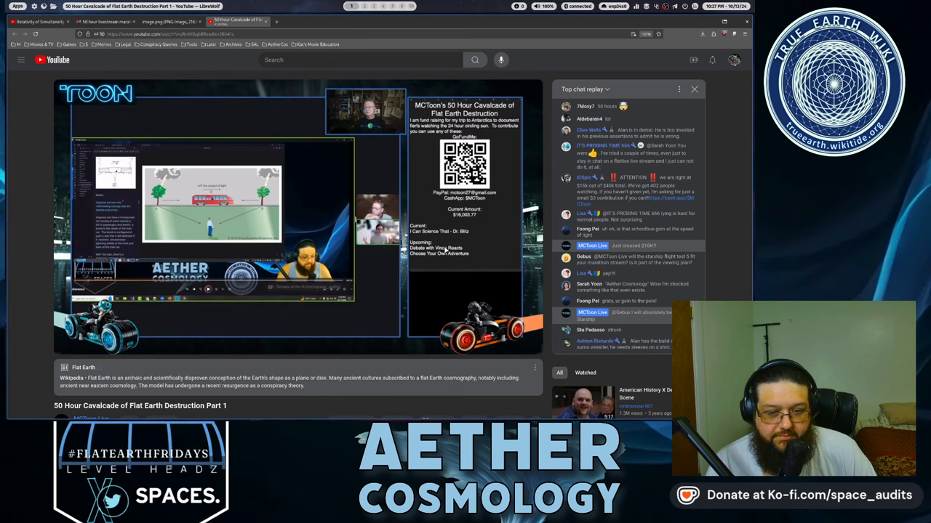
mouse_move(448, 278)
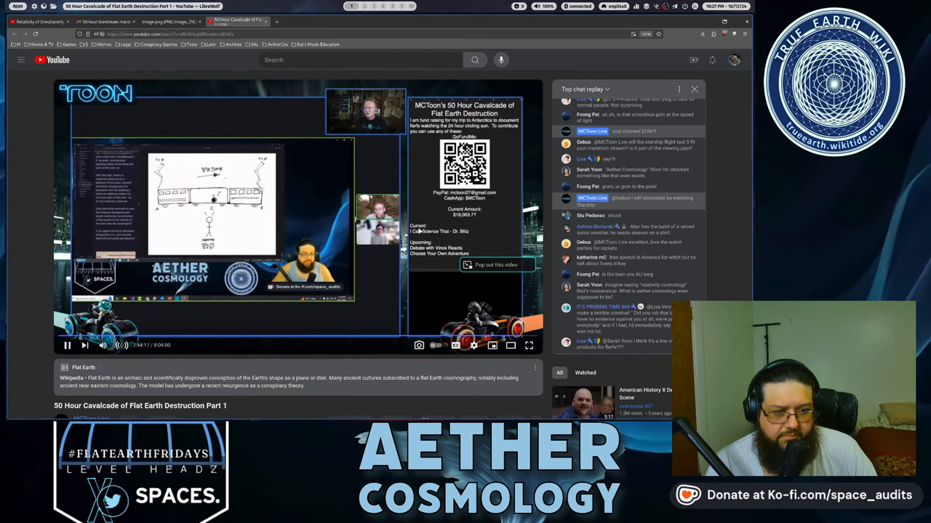
left_click(66, 345)
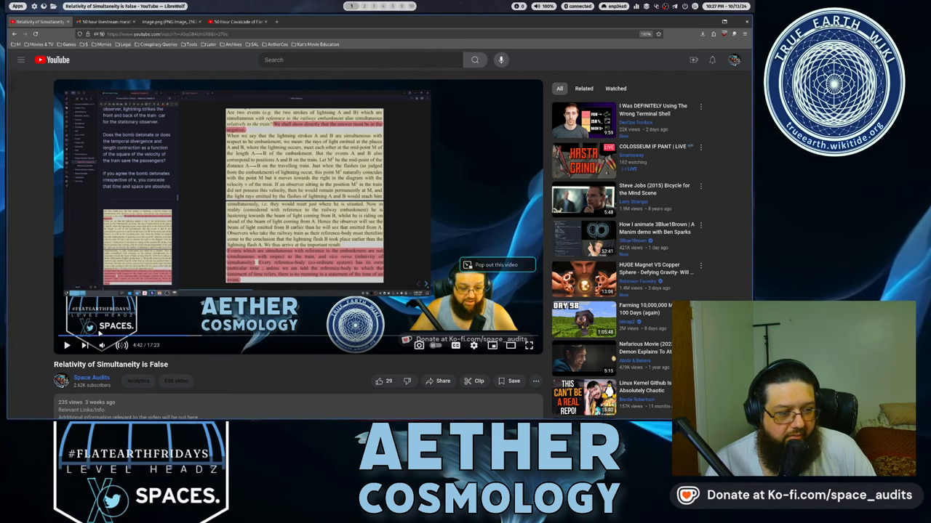
mouse_move(203, 336)
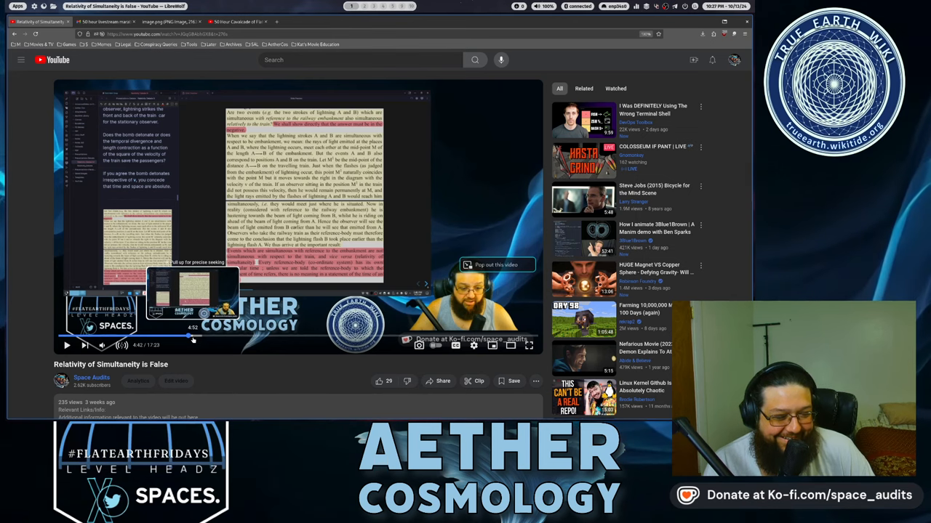
Step: Preview a later point on the seek bar, then return to the Cavalcade replay at 7:44:17
left_click_drag(193, 336, 210, 336)
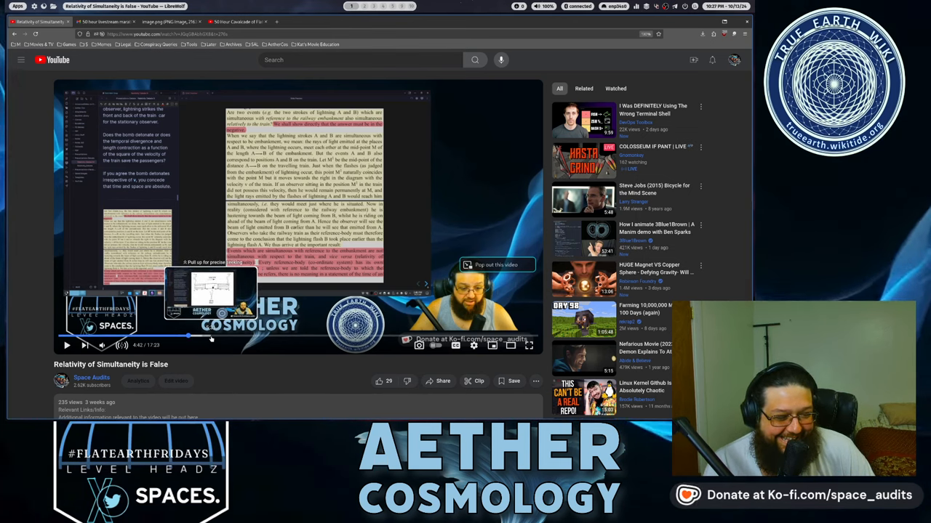
mouse_move(196, 175)
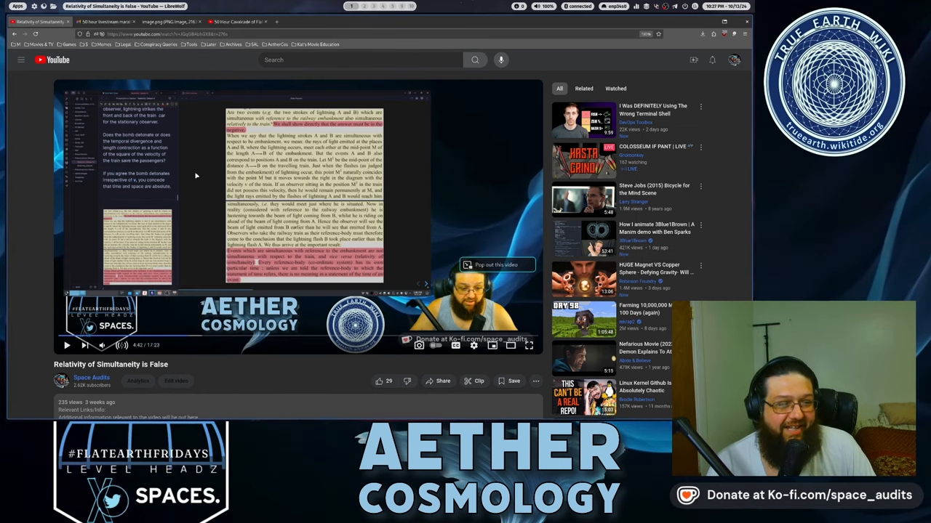
left_click(233, 22)
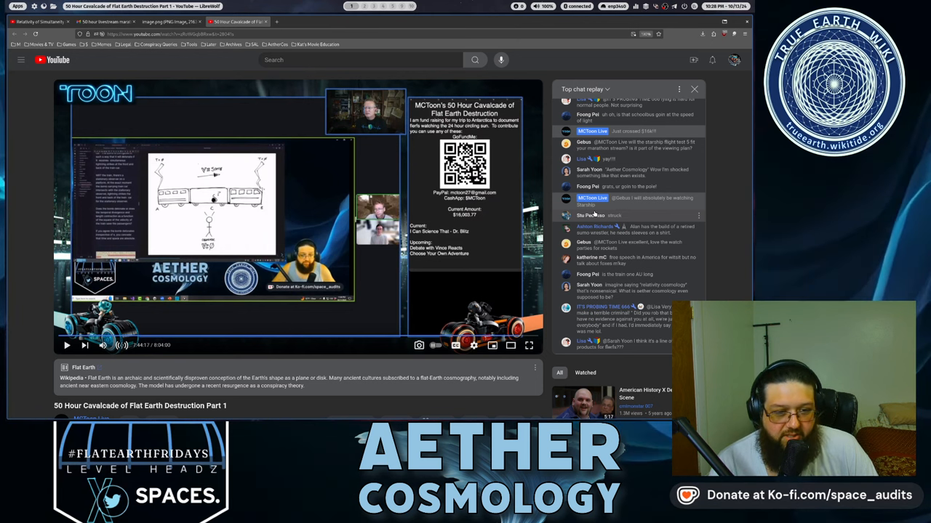
mouse_move(363, 199)
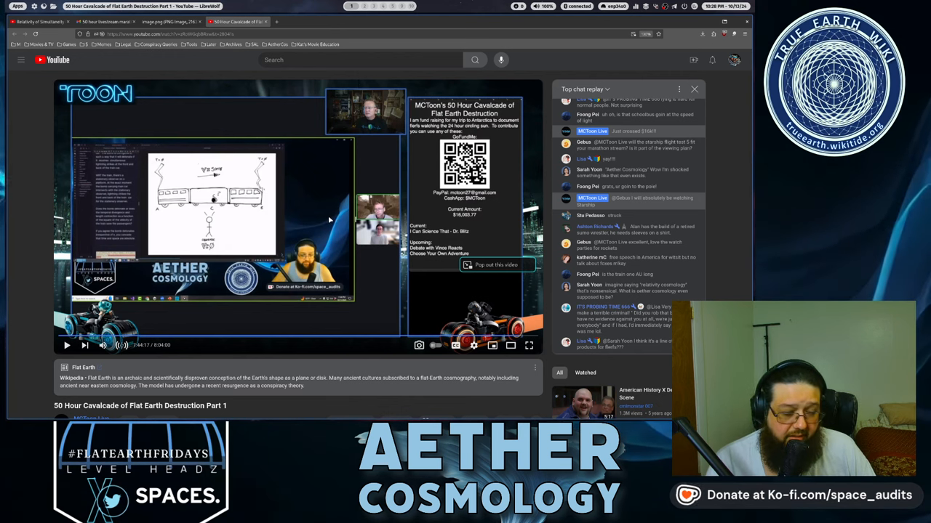
mouse_move(357, 263)
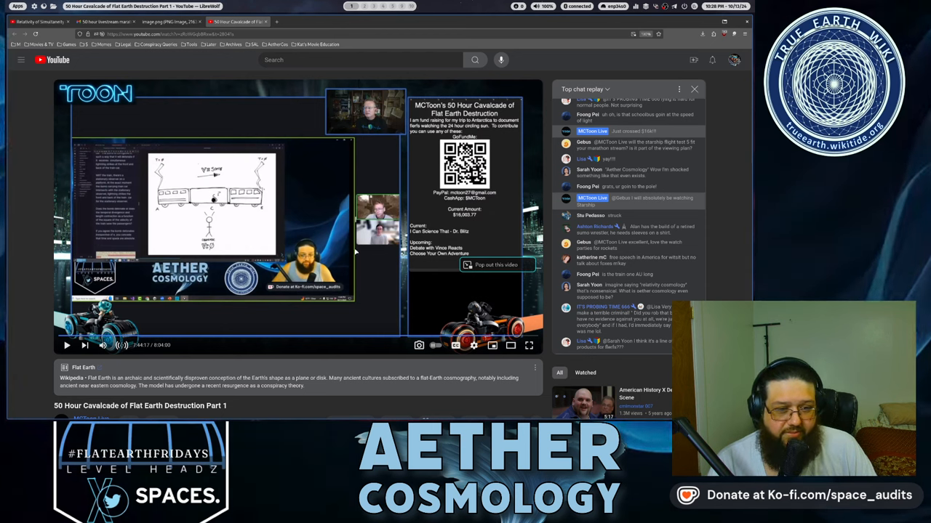
Step: Resume the Cavalcade replay to 7:44:49, then show the image.png email screenshot
left_click(67, 346)
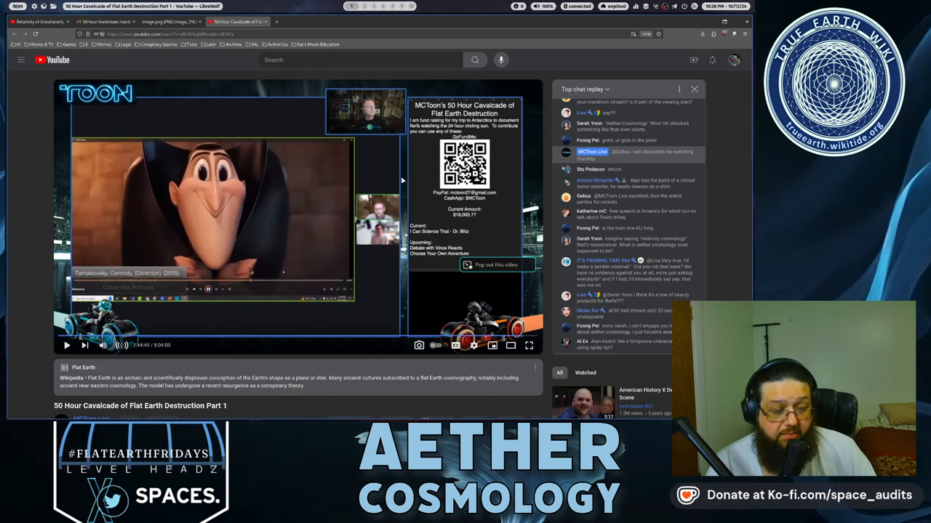
left_click(103, 21)
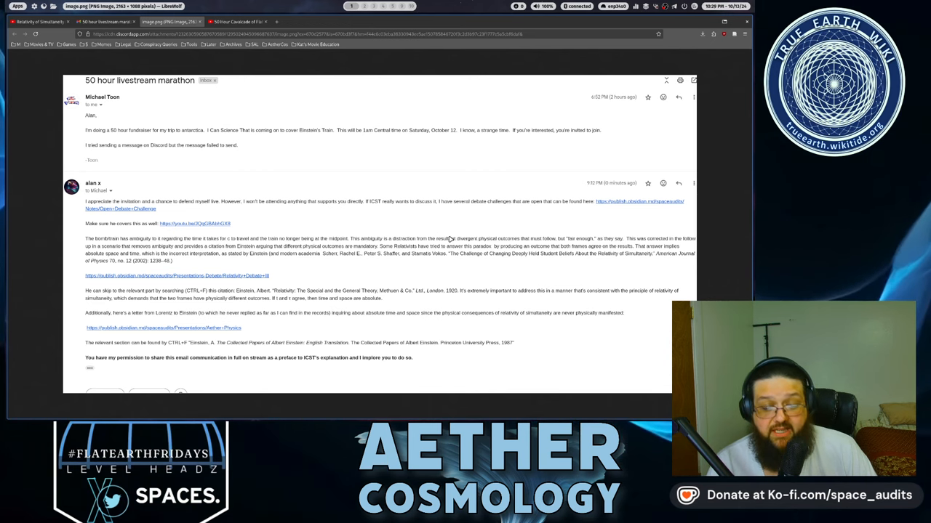
Step: Reopen the Cavalcade replay and play it in short stretches to about 7:45:49
left_click(233, 21)
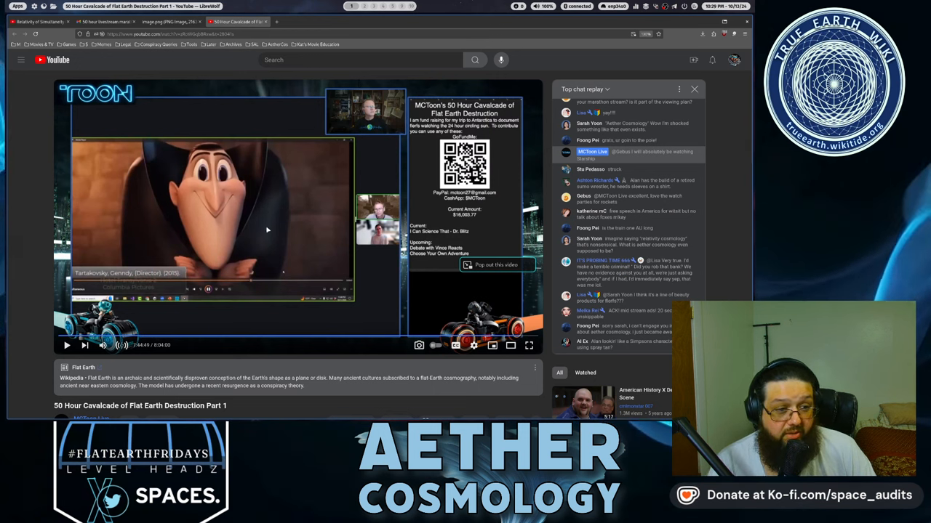
left_click(66, 346)
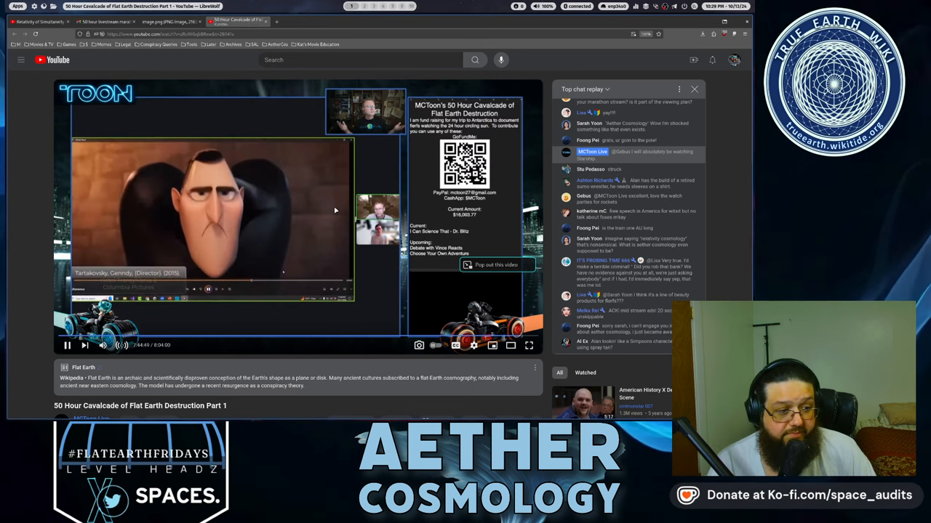
left_click(66, 345)
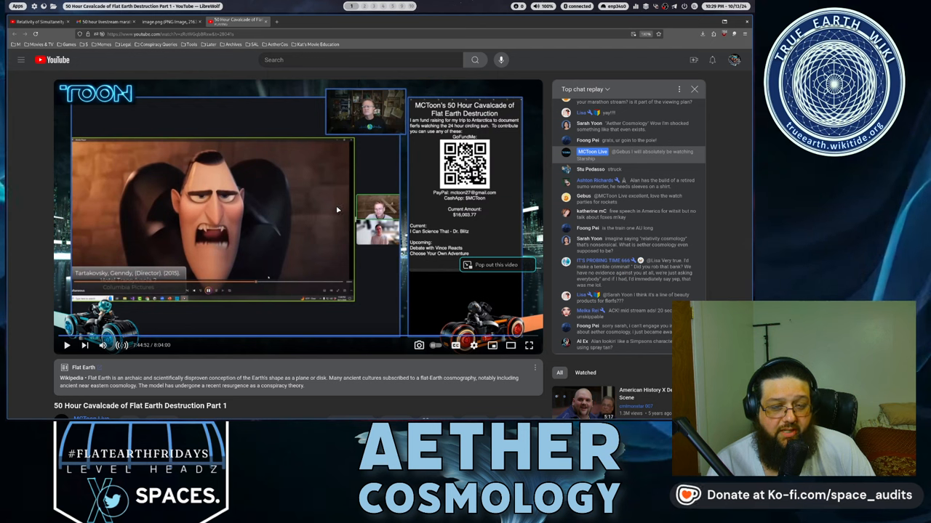
mouse_move(376, 266)
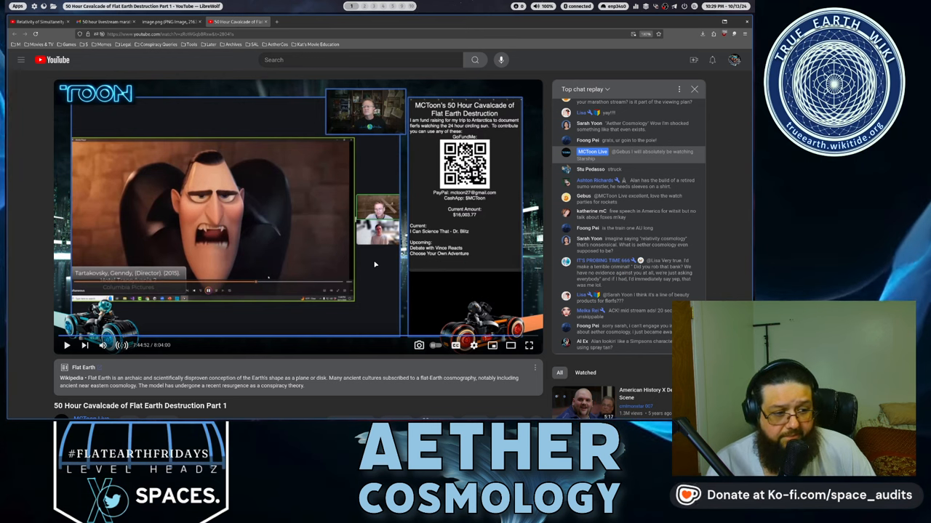
left_click(66, 345)
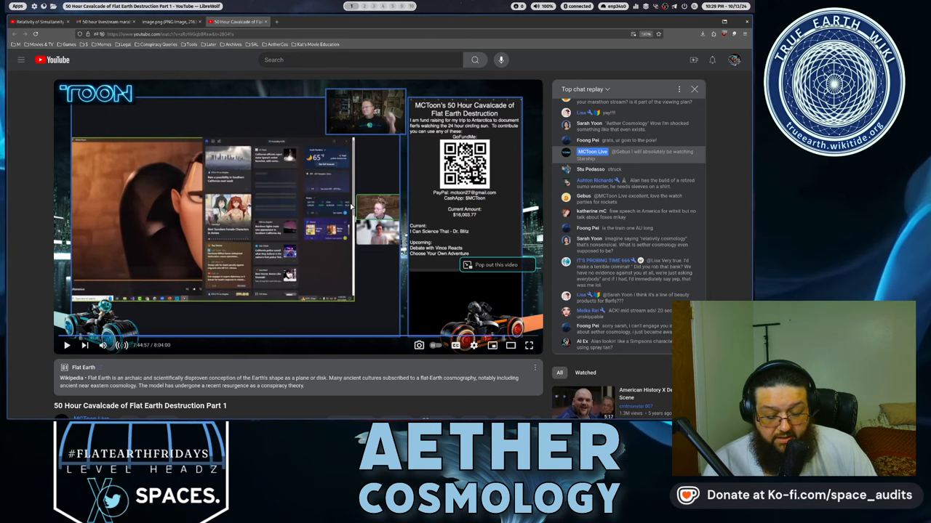
mouse_move(365, 263)
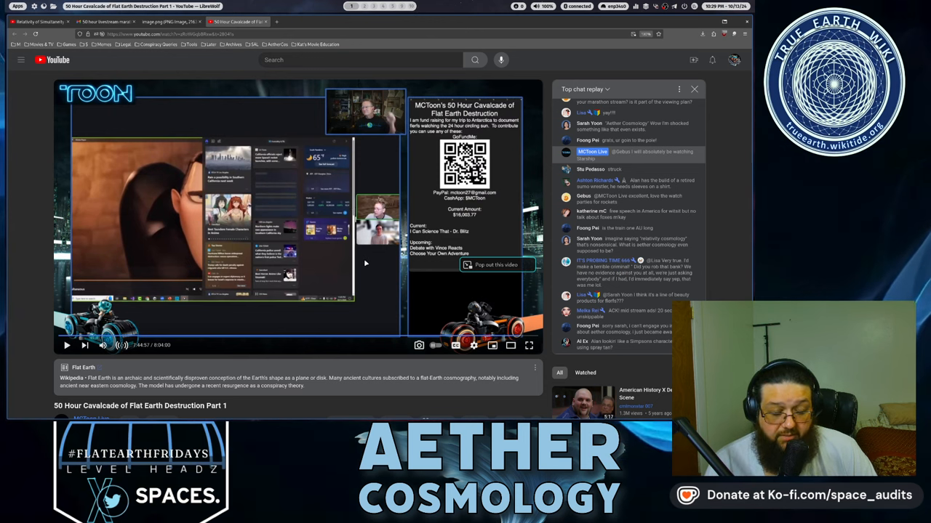
mouse_move(378, 266)
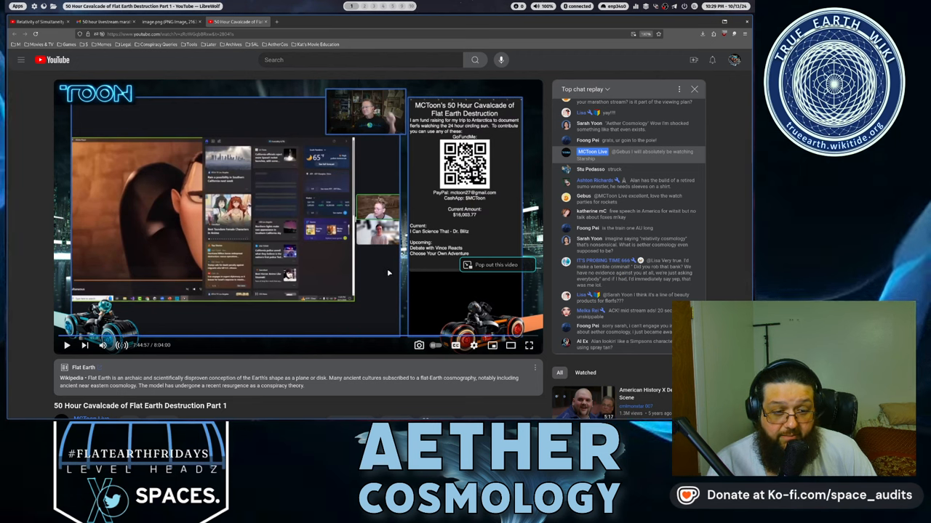
left_click(66, 345)
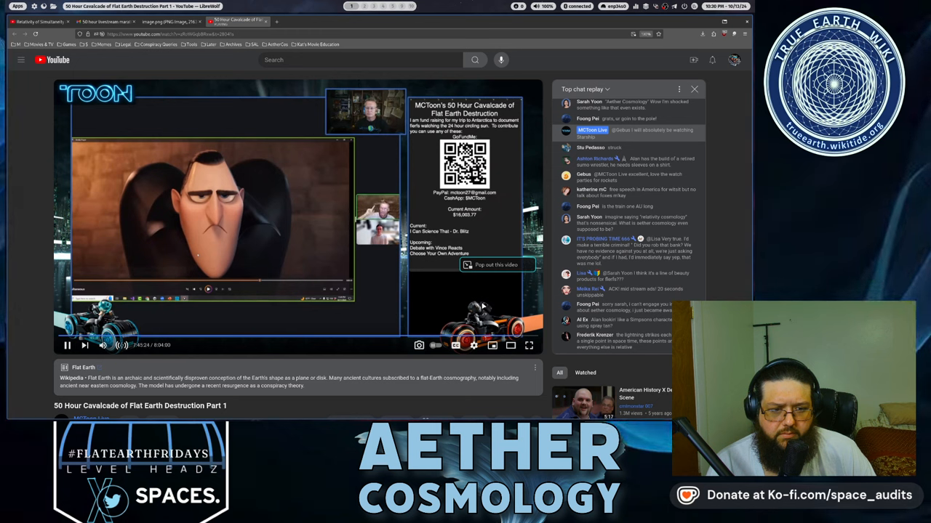
left_click(473, 346)
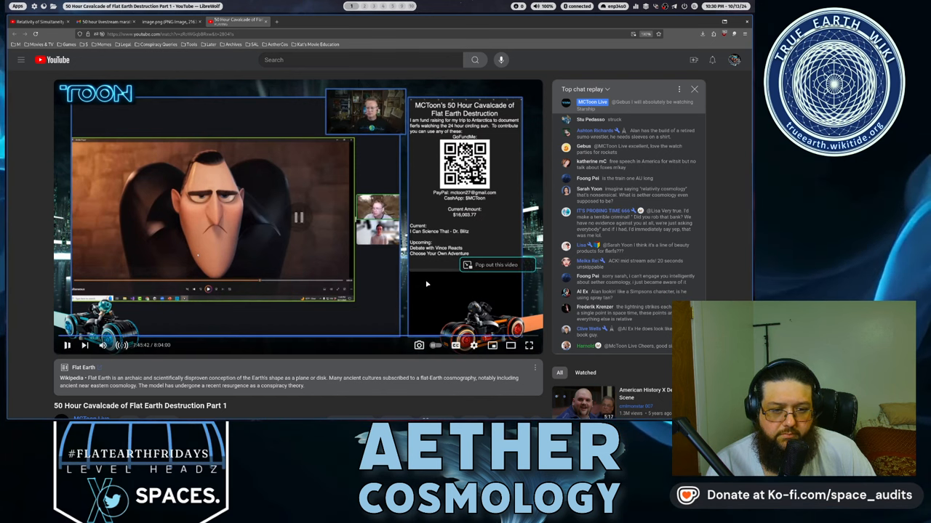
left_click(67, 346)
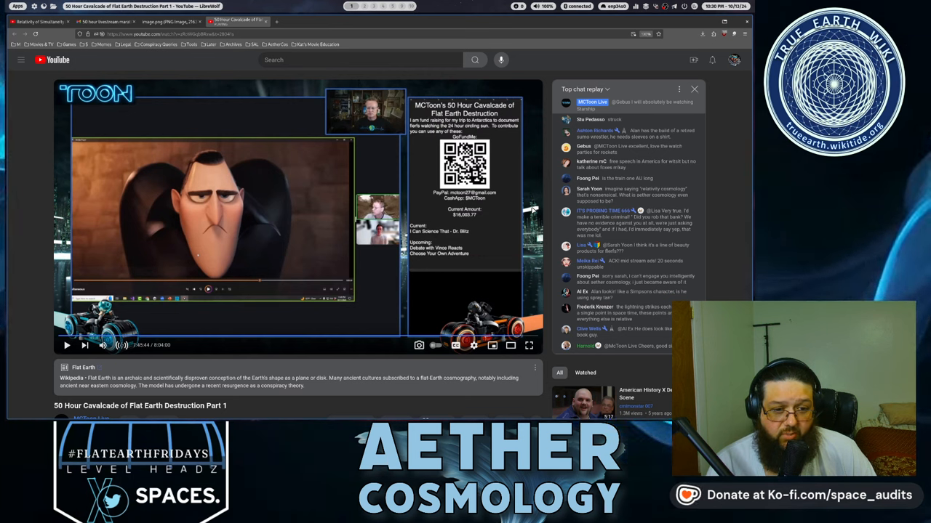
left_click(66, 346)
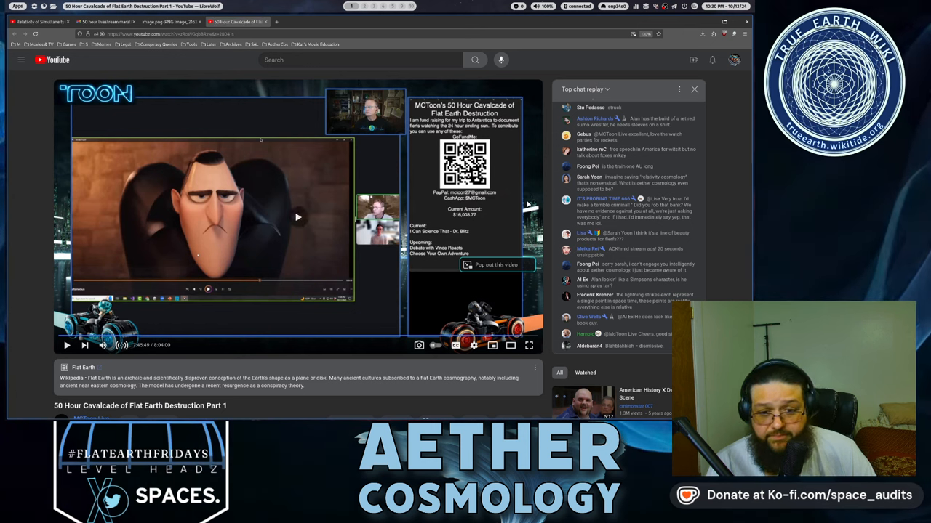
Step: Let the Cavalcade replay run to about 7:49:55 with Top chat replay beside it
left_click(67, 345)
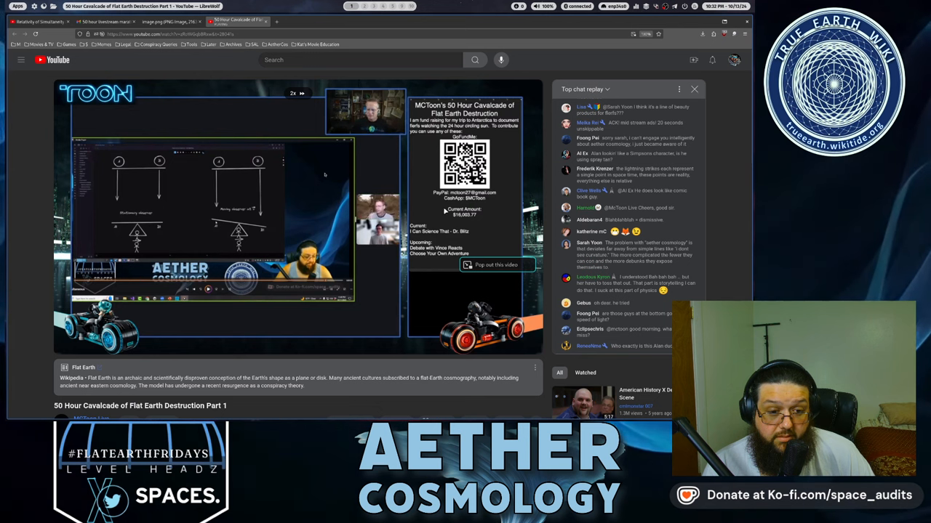
left_click(473, 346)
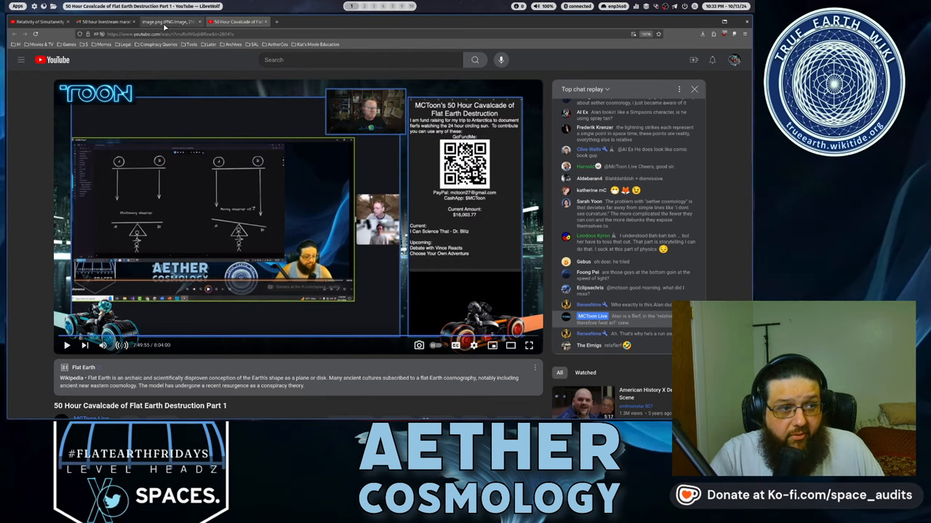
Step: Glance at the Relativity video, then go back to the Cavalcade replay at 7:49:55
left_click(167, 21)
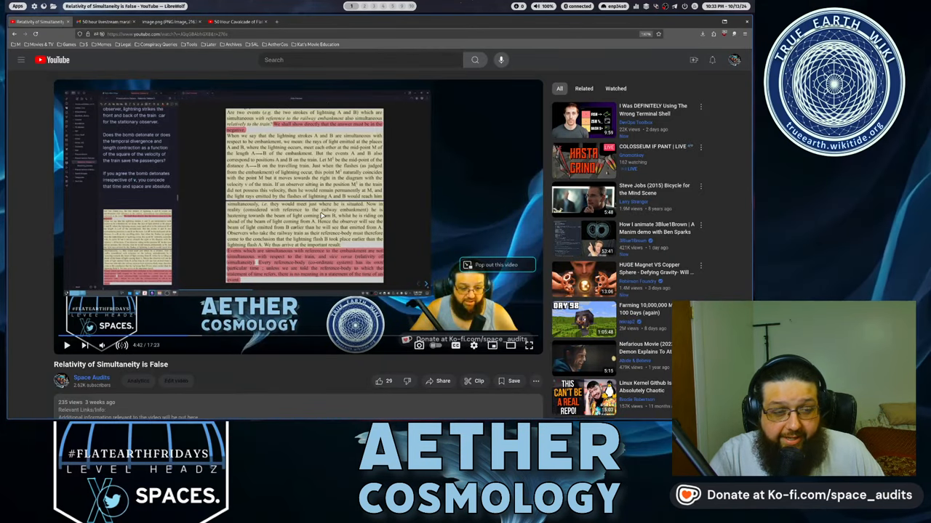
left_click(233, 21)
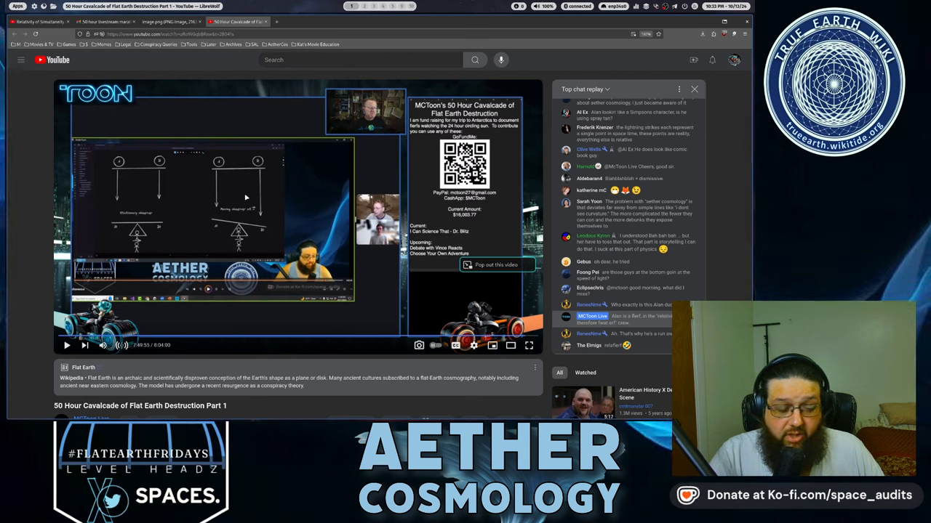
mouse_move(243, 216)
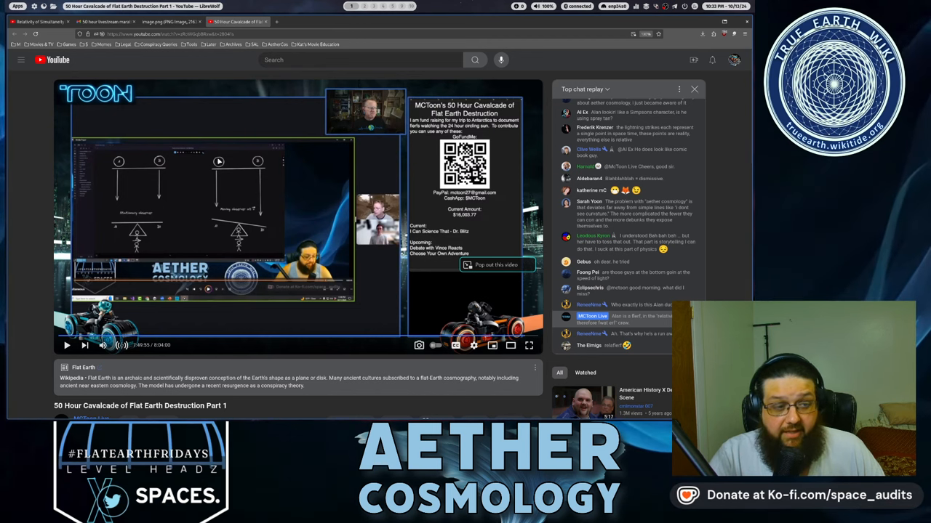
mouse_move(271, 173)
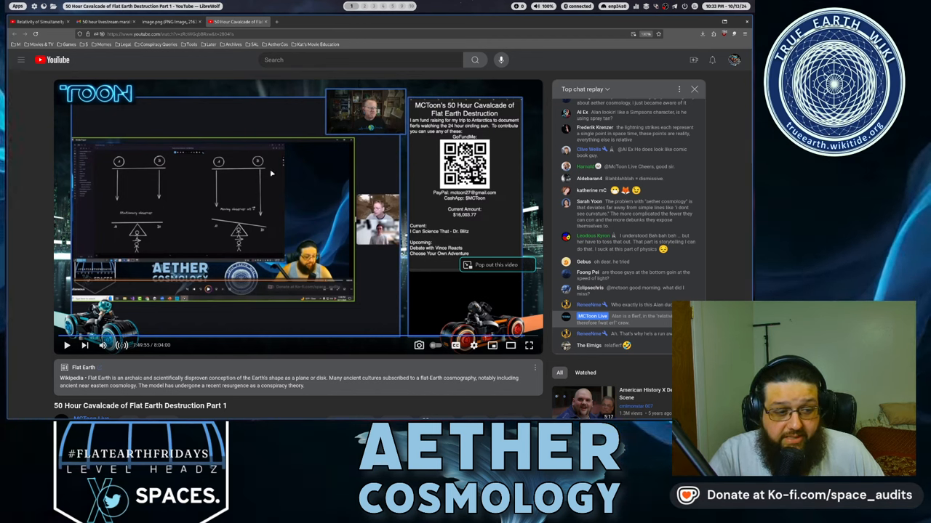
mouse_move(258, 233)
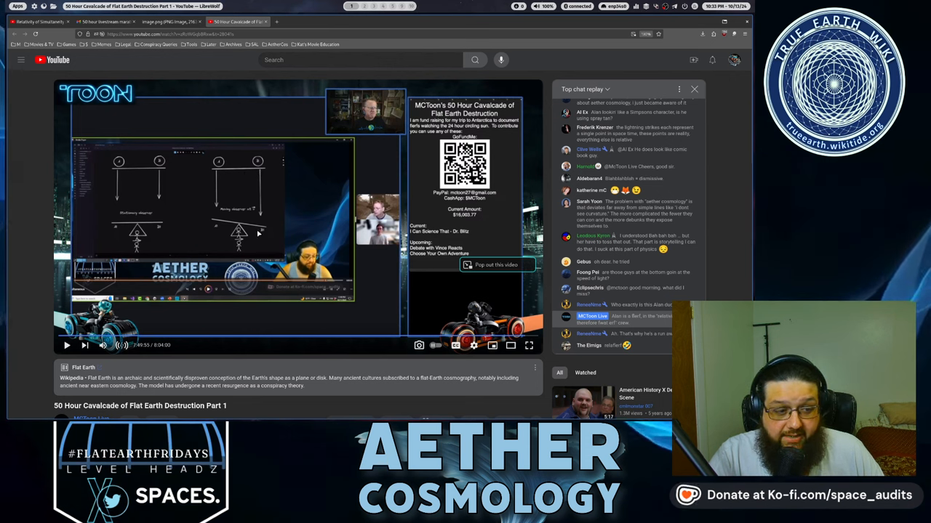
mouse_move(262, 231)
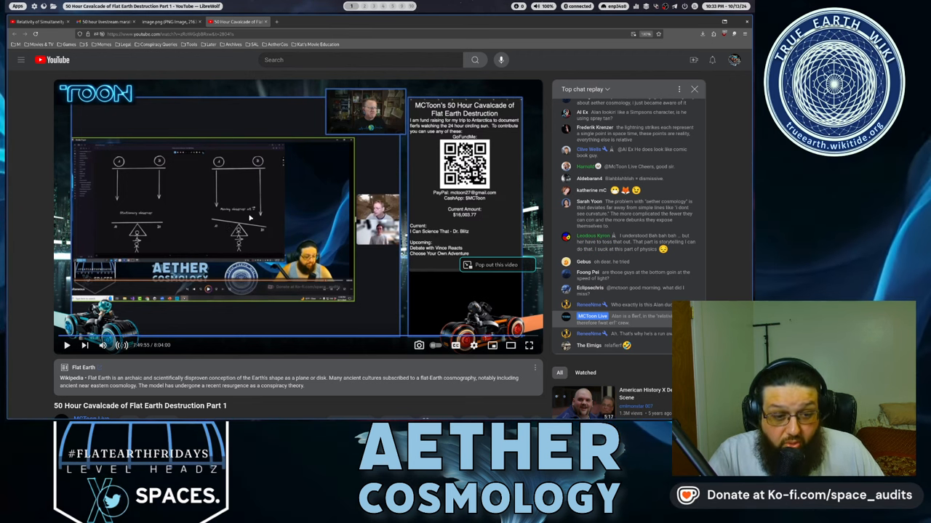
mouse_move(248, 216)
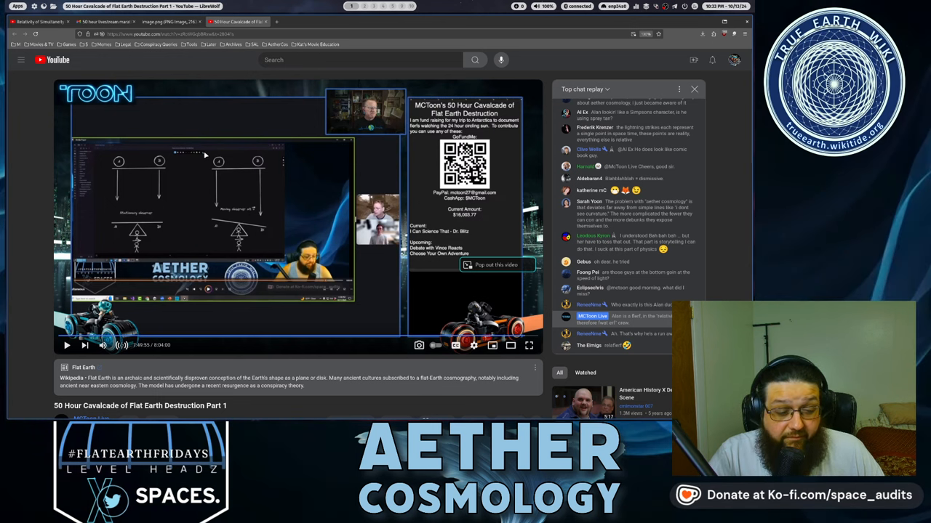
mouse_move(217, 247)
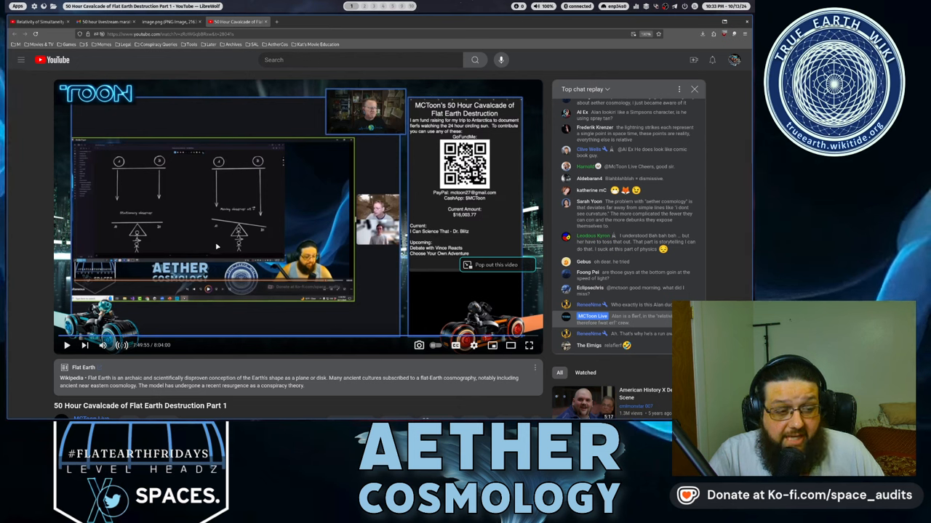
mouse_move(285, 218)
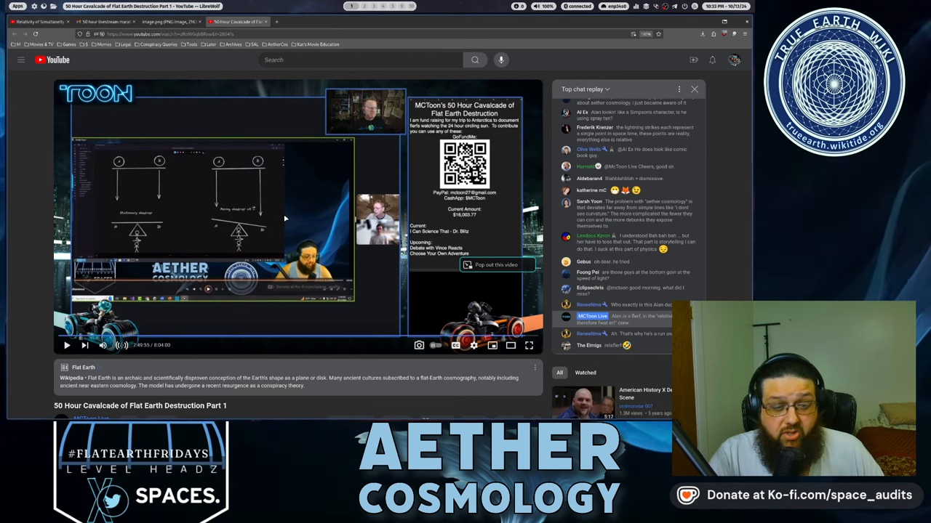
mouse_move(290, 223)
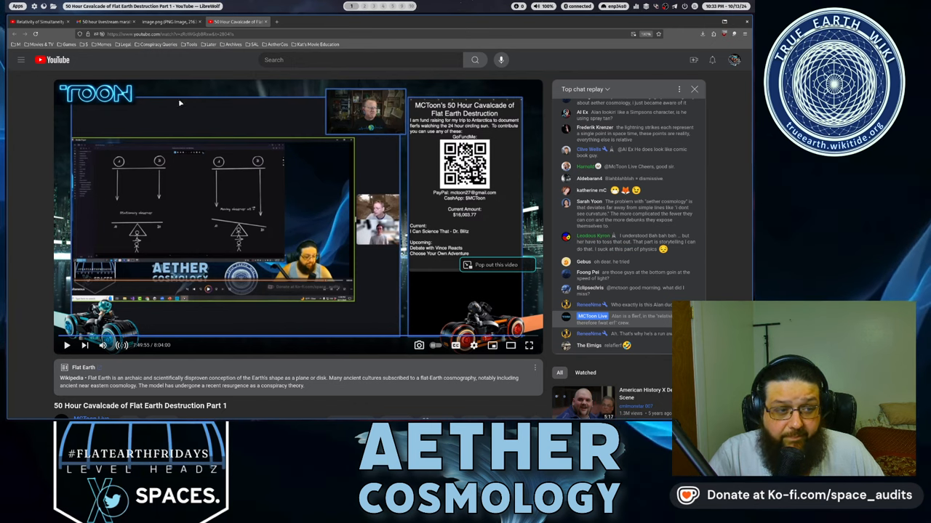
Step: Bring up the '50 hour livestream marathon' Gmail thread
left_click(40, 22)
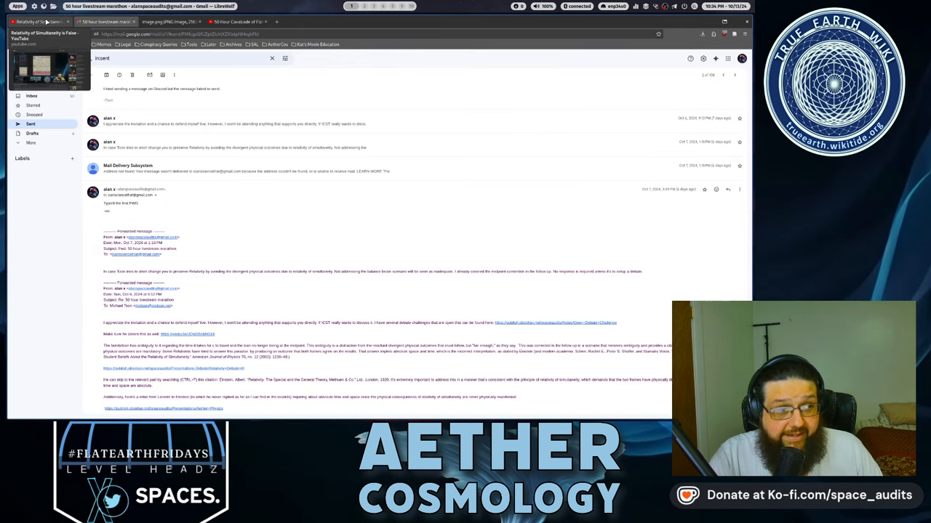
Step: Show the 'Relativity of Simultaneity is False' video, currently at 4:42
left_click(37, 21)
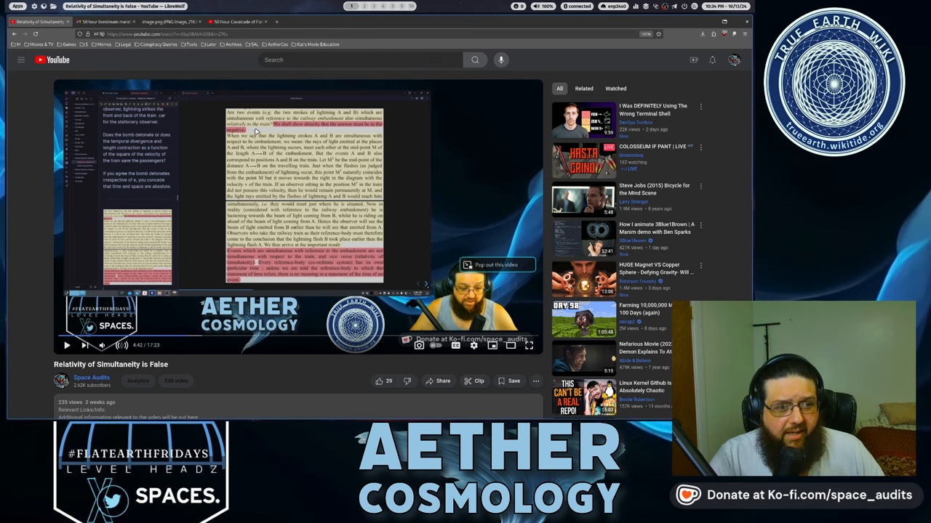
Step: Return to the Cavalcade replay at 7:49:55 with its chat replay alongside
left_click(237, 21)
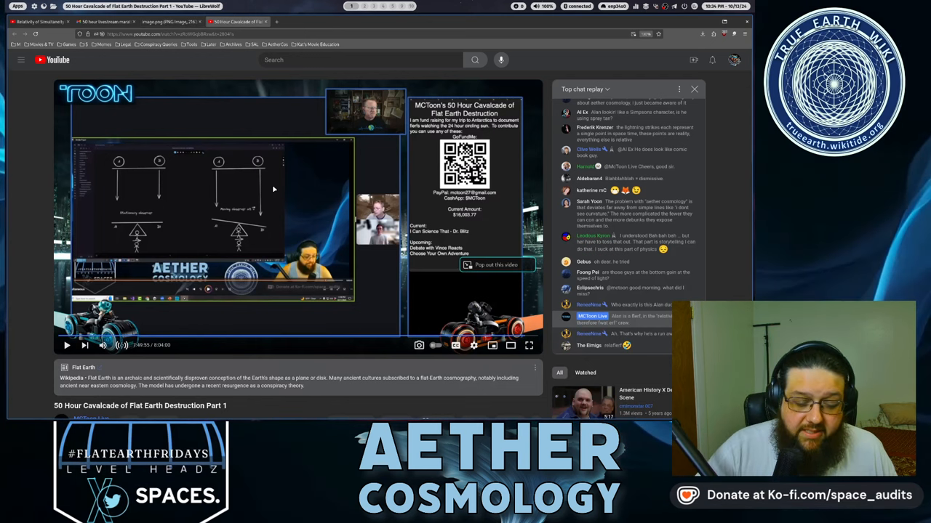
mouse_move(320, 200)
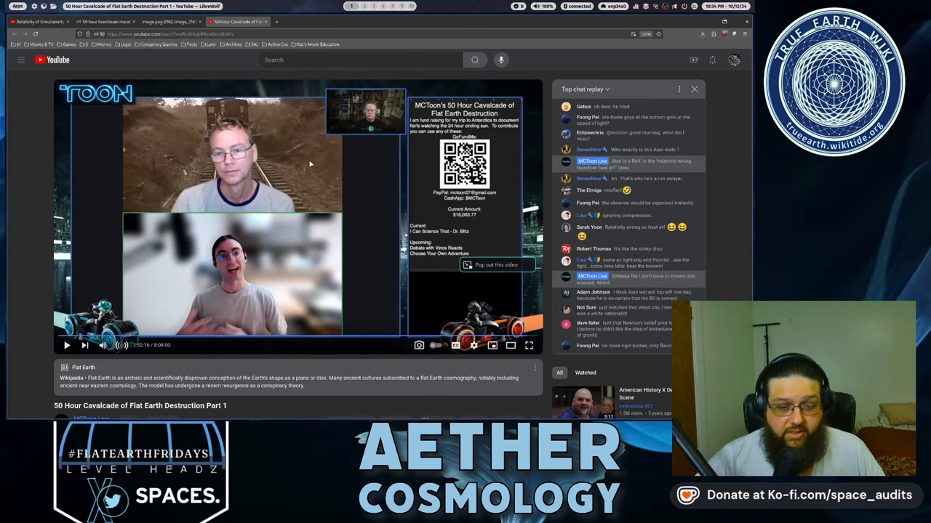
Step: Switch to the Relativity video at the Carroll Alley GPS quote, 13:47
left_click(36, 21)
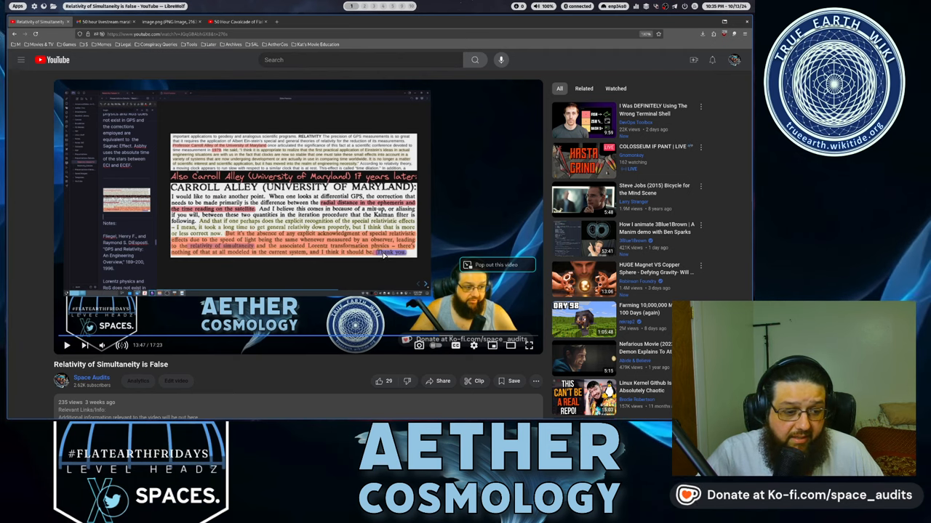
Step: Return to the Cavalcade replay at 7:52:16 in the two-guest discussion
left_click(232, 21)
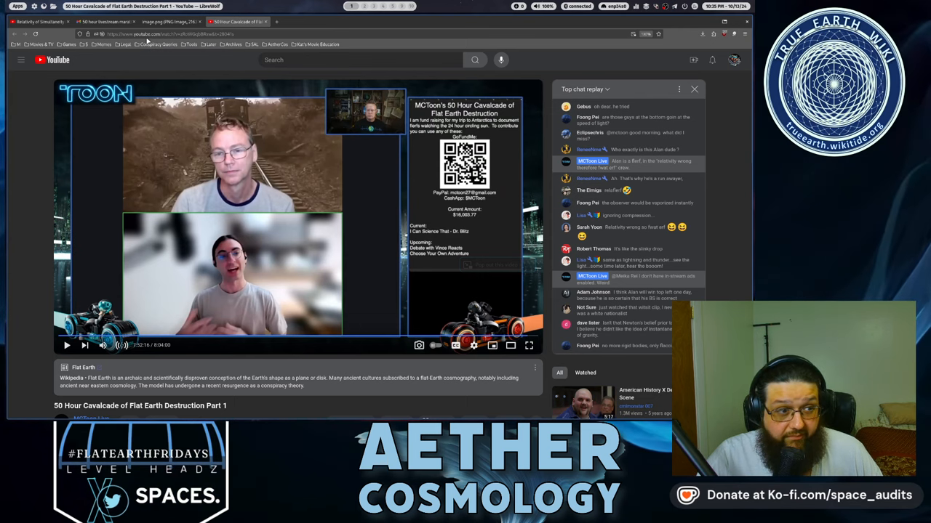
Step: View the 'image.png' email exchange screenshot, then return to the Cavalcade replay at 7:52:16
left_click(171, 21)
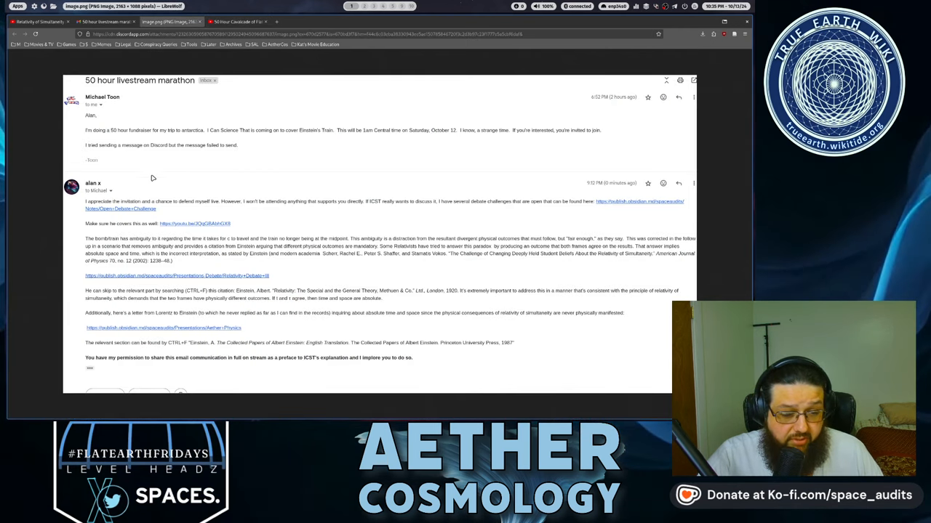
mouse_move(333, 165)
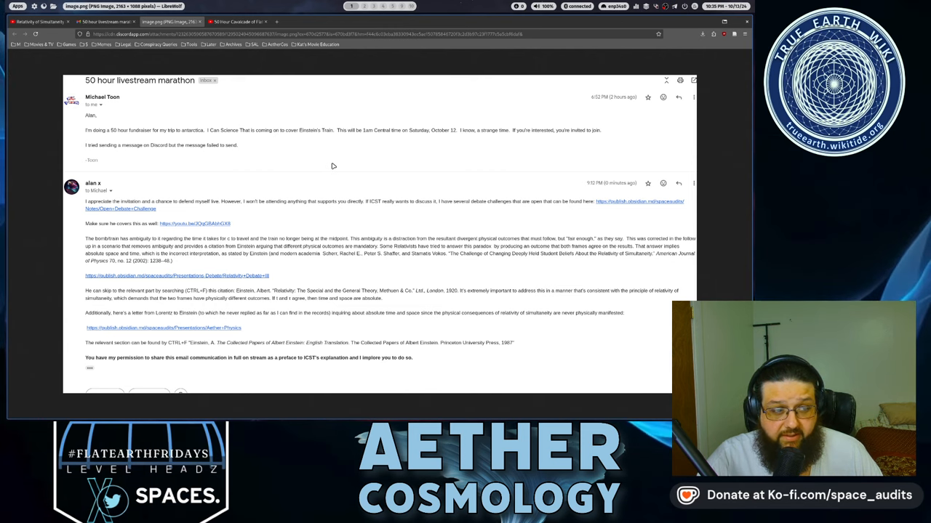
left_click(233, 21)
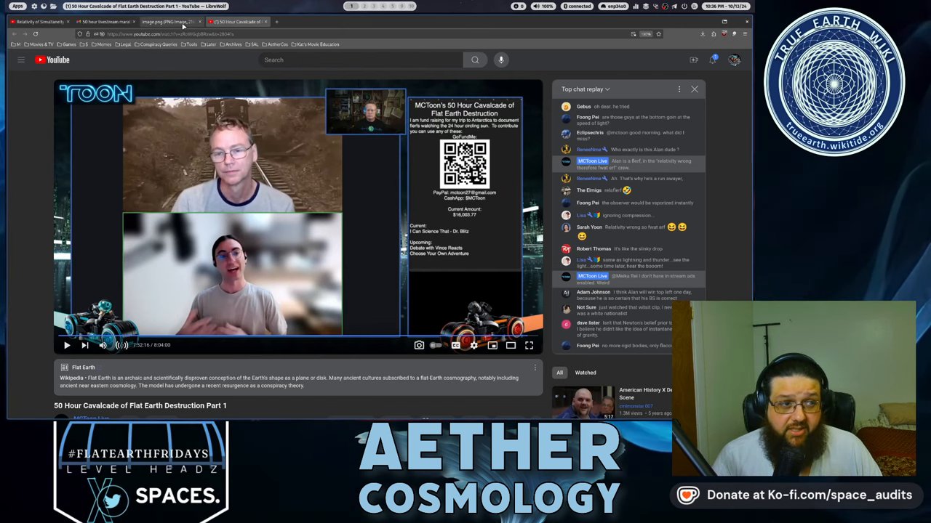
Step: Switch to the 'Relativity of Simultaneity is False' video, paused at 15:29
left_click(40, 21)
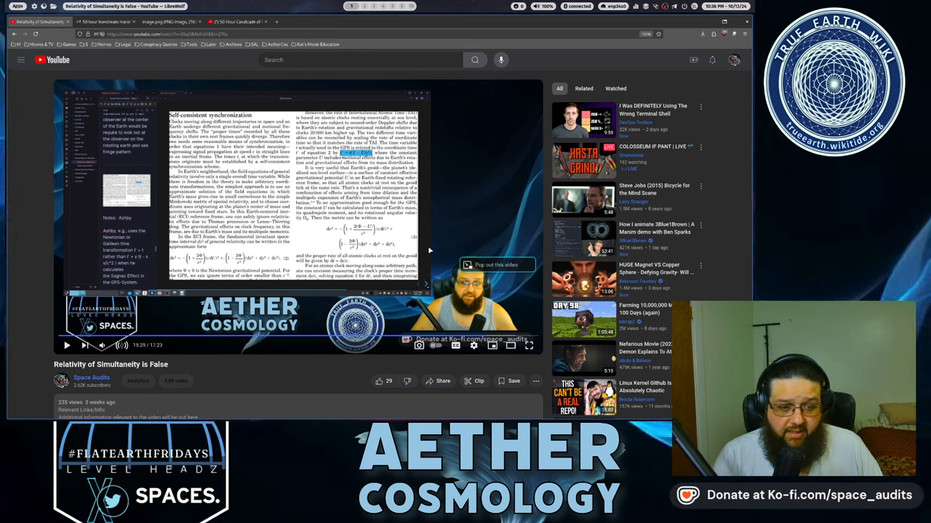
mouse_move(435, 229)
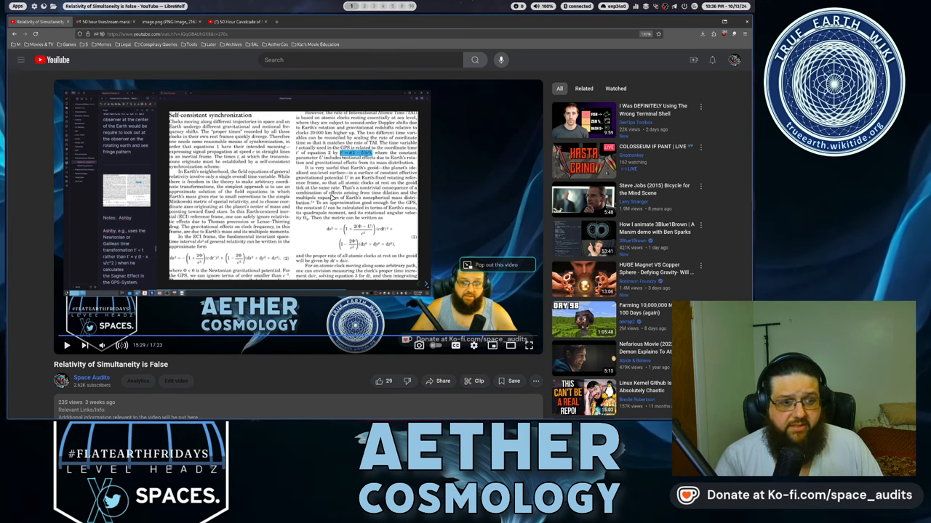
mouse_move(494, 154)
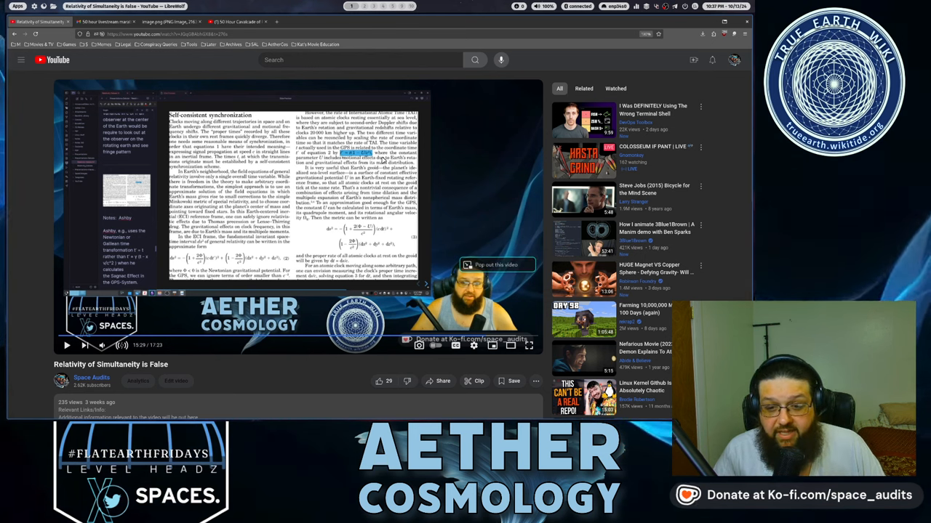
Step: Switch back to the 50 Hour Cavalcade replay tab at 7:52:16
left_click(237, 21)
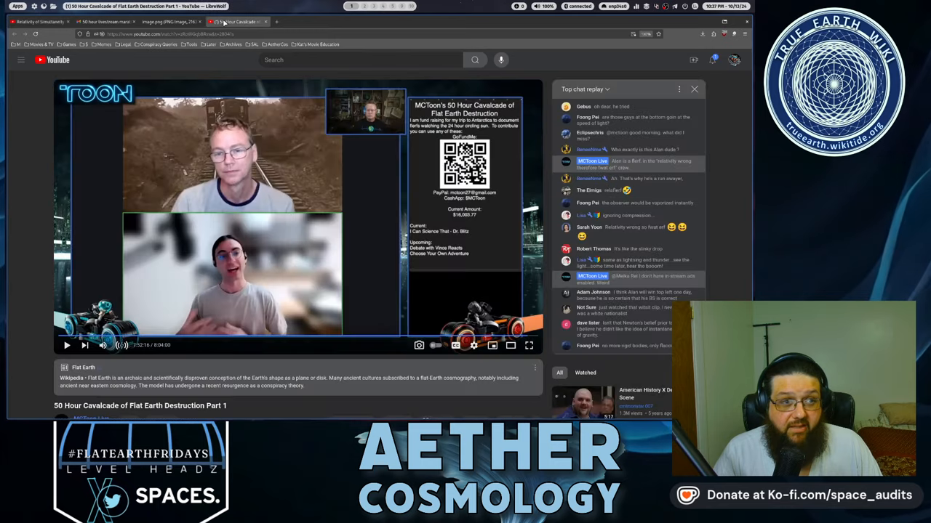